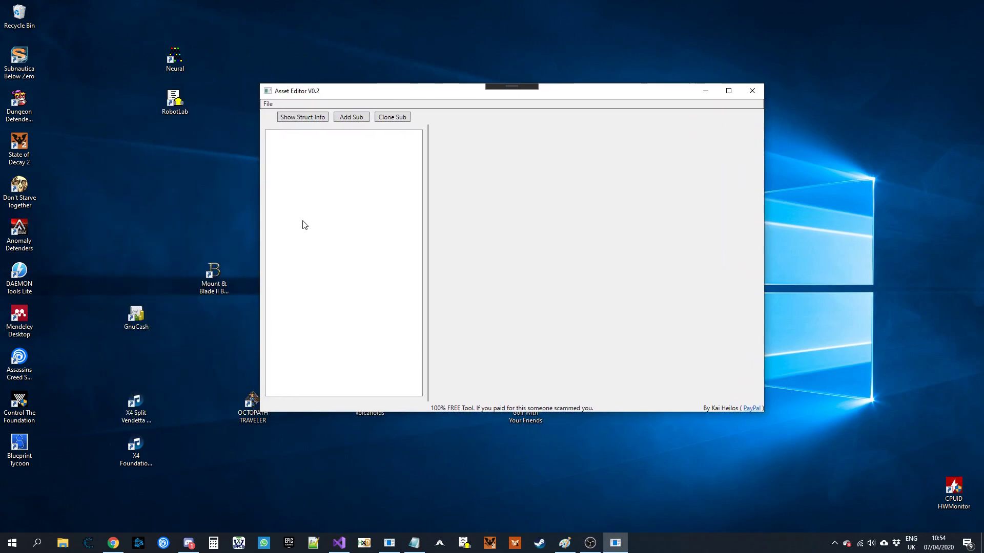
mouse_move(274, 116)
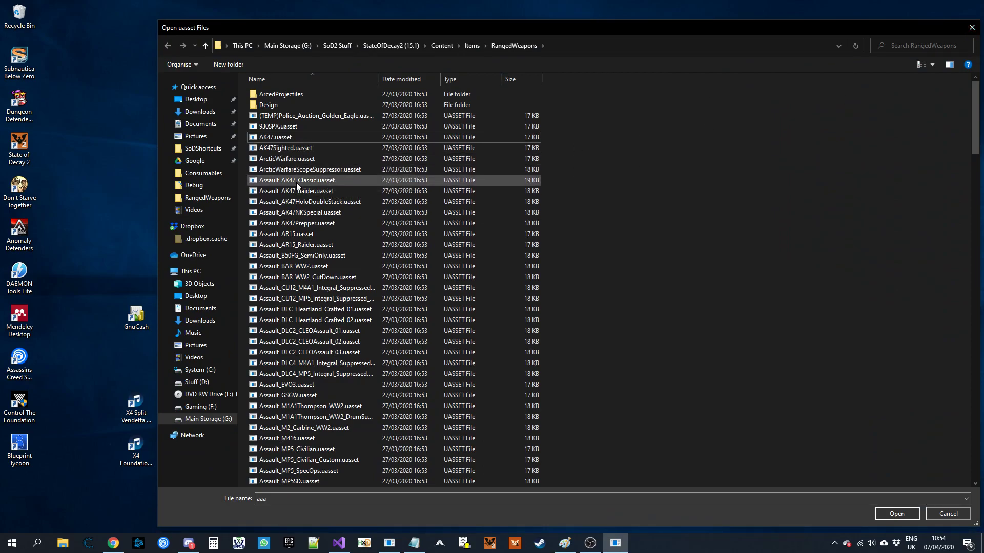
Open Assault_AK47_Classic.uasset from the Content\Items\RangedWeapons folder
click(896, 513)
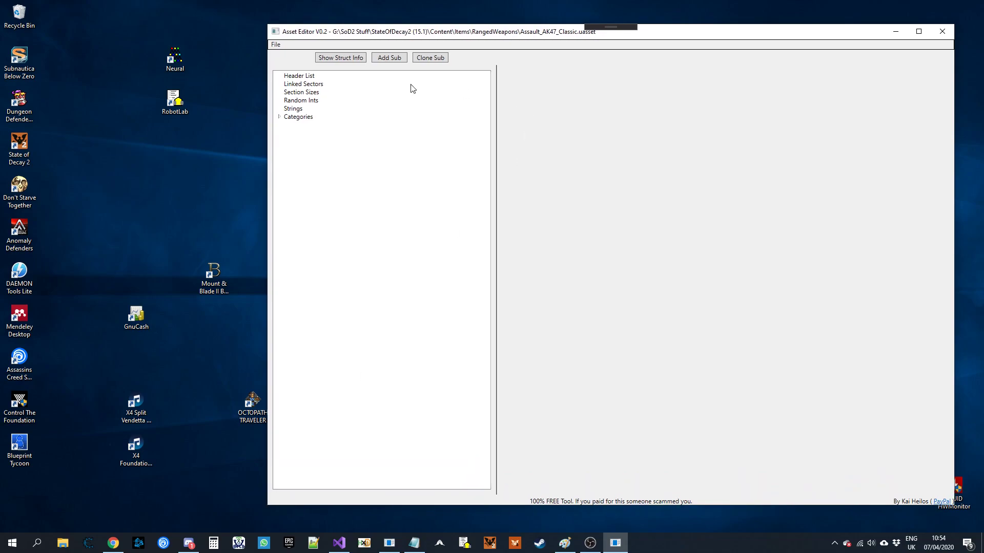
Expand Categories > Category 2 > None and view the ModItems array holding AK47_Mod_Mag_Standard_C
click(279, 116)
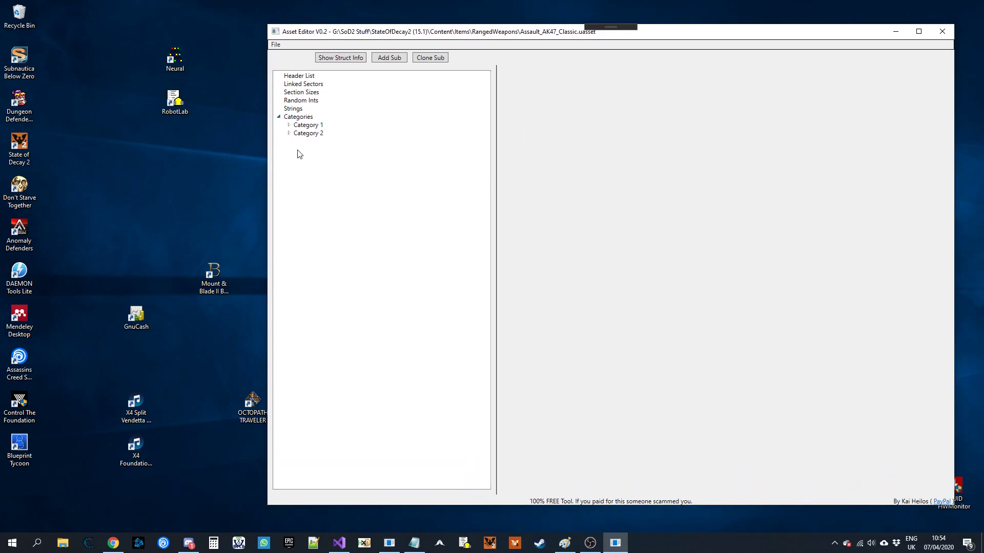
click(289, 133)
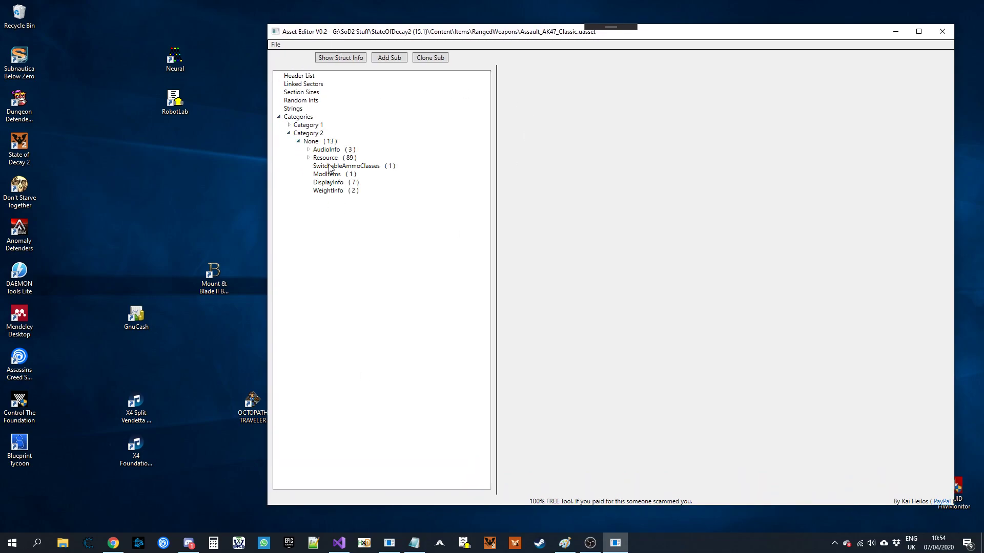
click(308, 158)
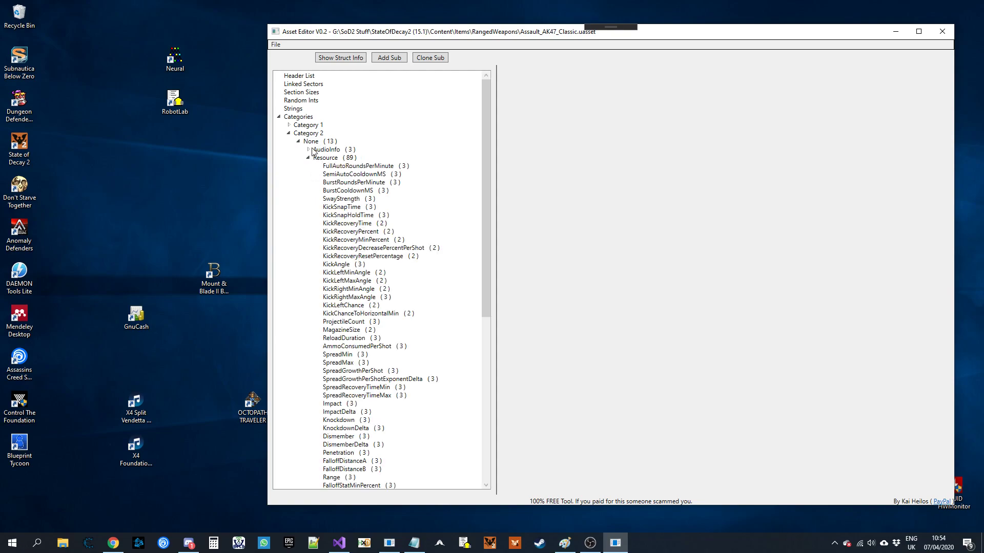
click(312, 142)
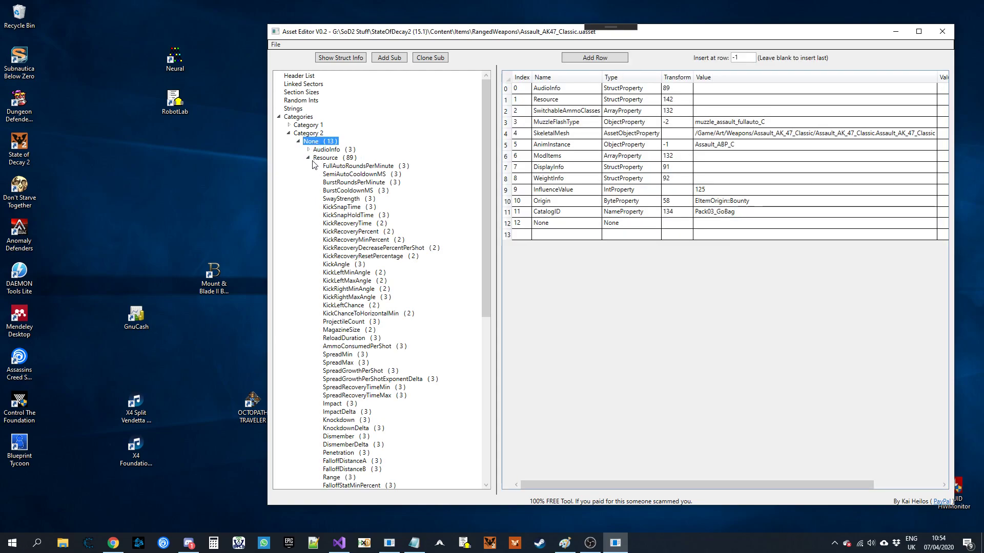
scroll(down, 3)
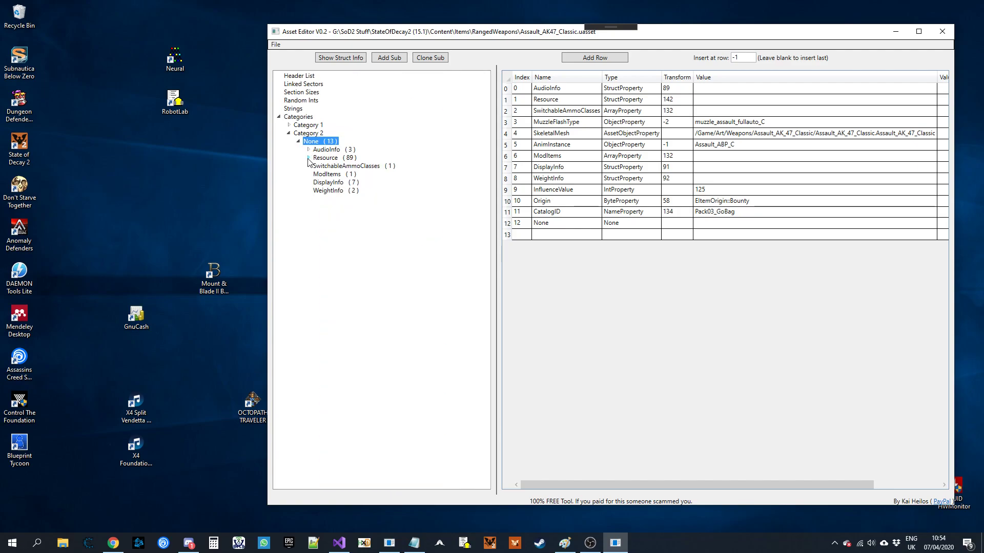
click(327, 174)
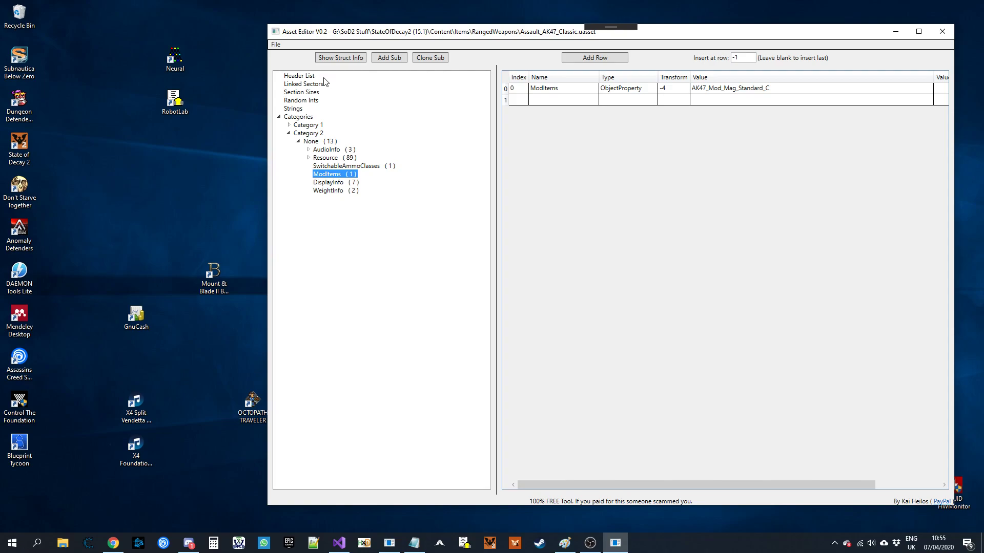
mouse_move(363, 183)
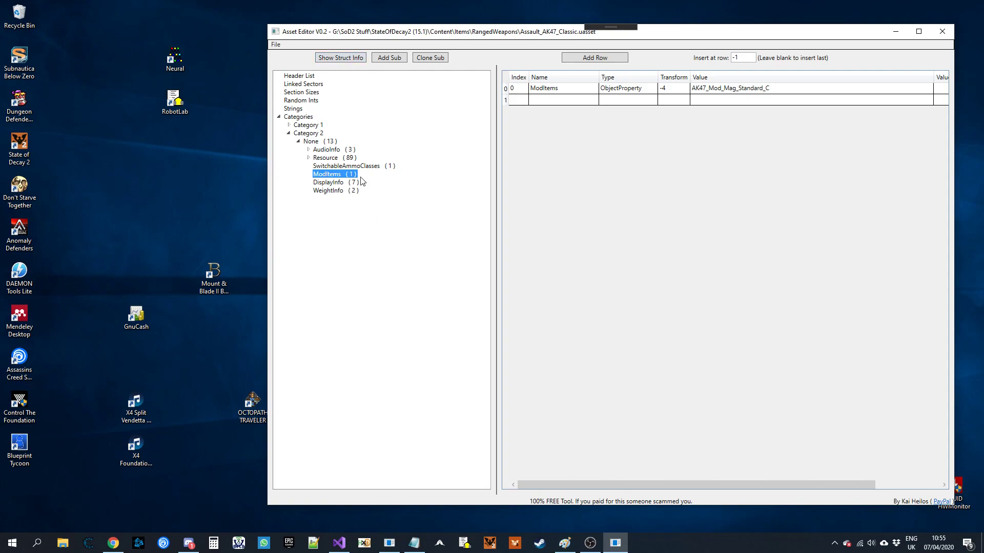
Return to the None structure's property table and select the ModItems row
click(312, 142)
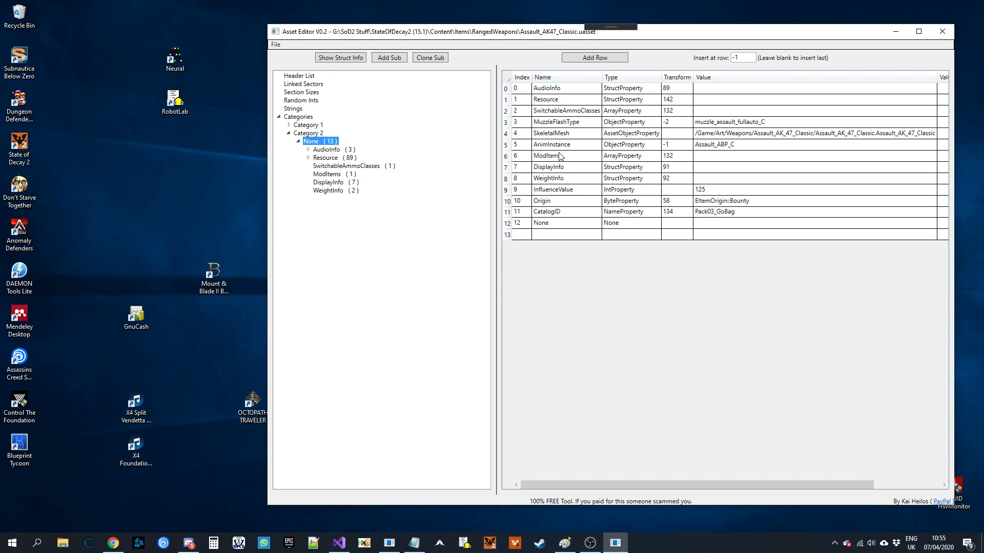
click(546, 156)
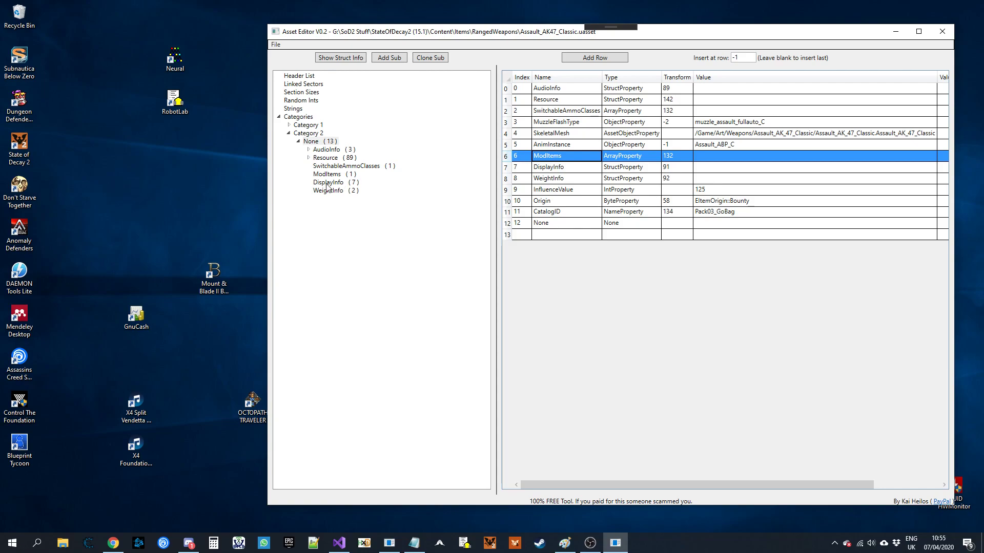
mouse_move(645, 160)
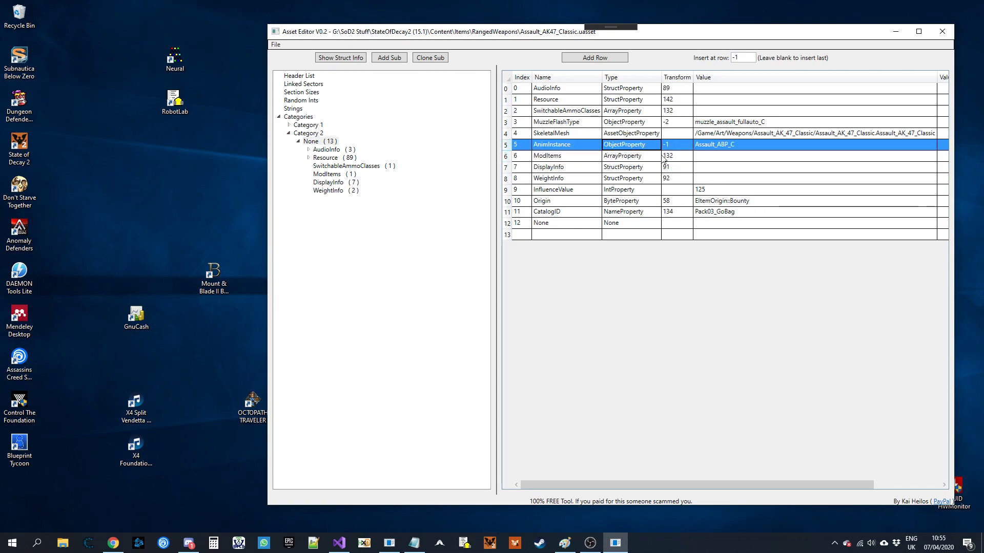
click(559, 156)
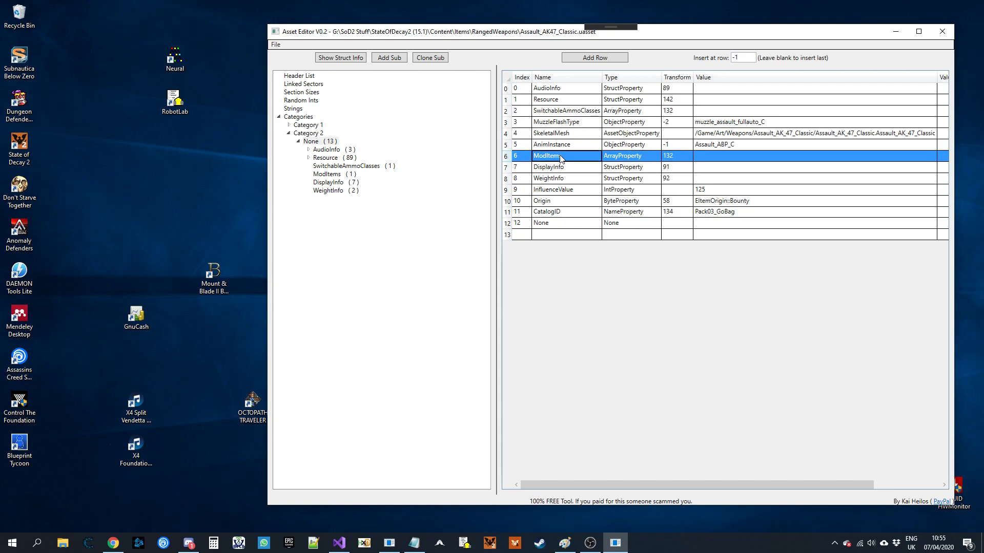
Show ModItems struct info and begin an Add Sub form: insert at 3, index 13, name 117, type 27, array type 132
click(341, 57)
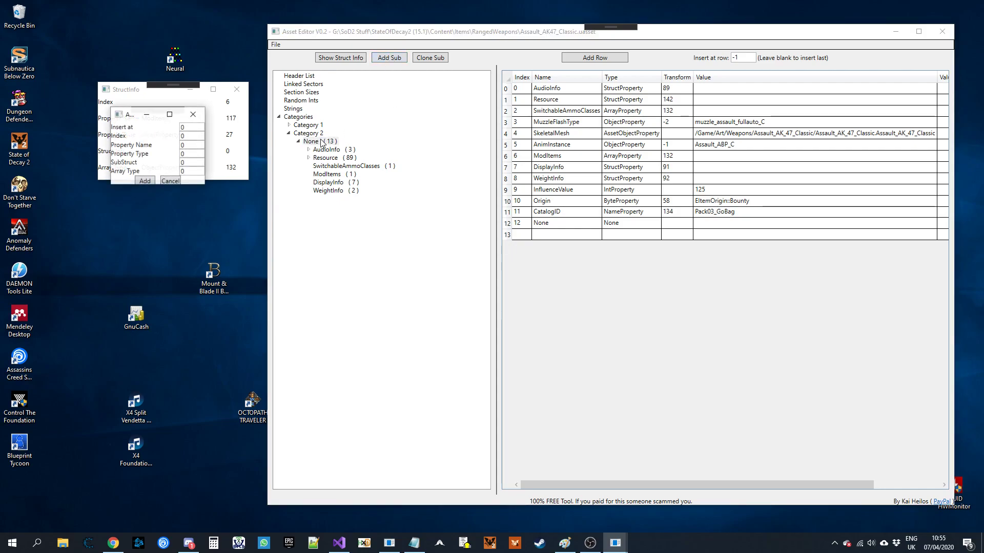
drag(150, 113, 193, 205)
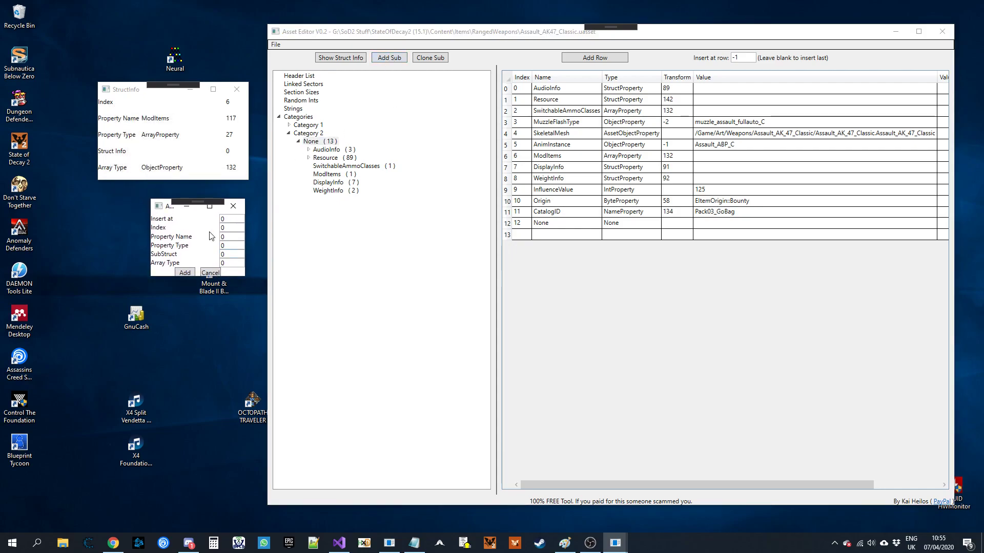
mouse_move(260, 200)
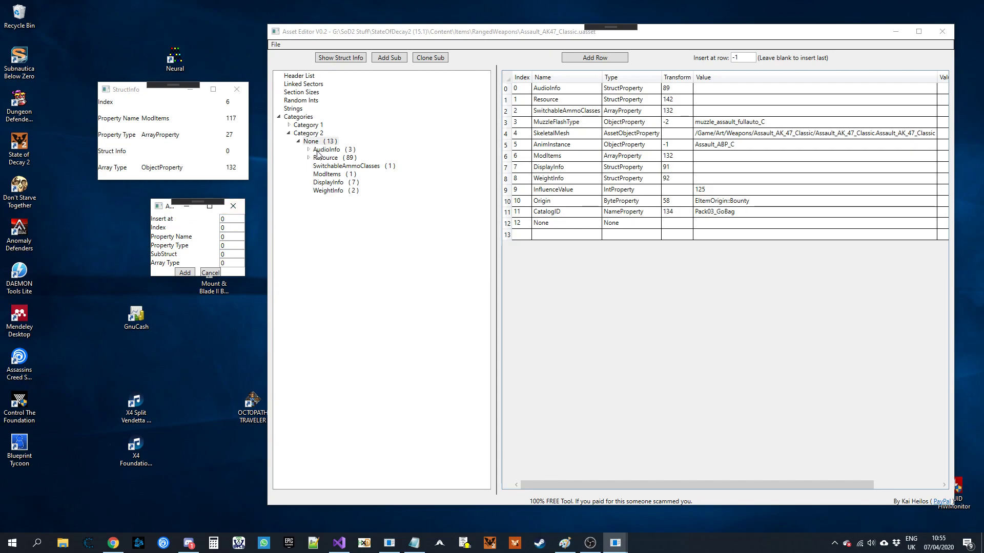
click(231, 218)
text(3)
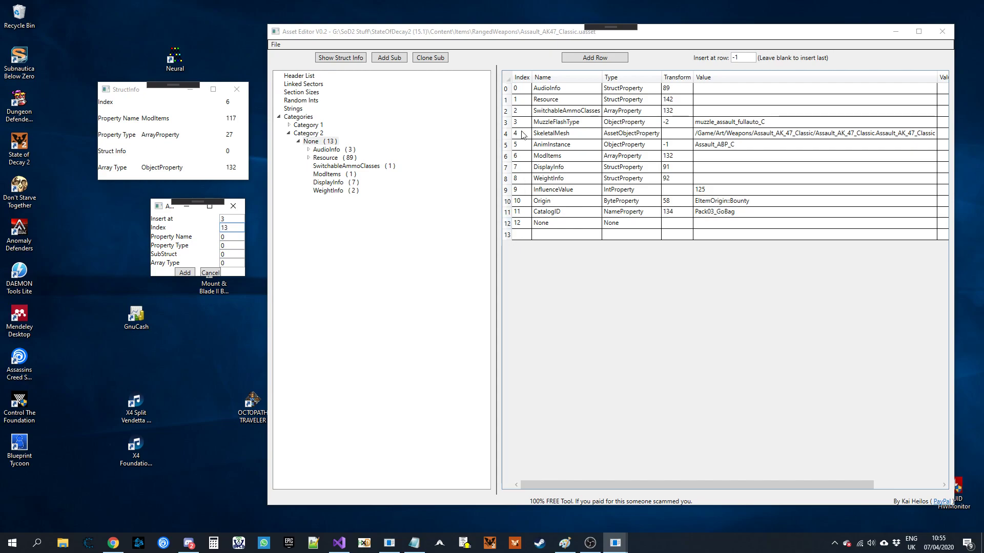
mouse_move(541, 205)
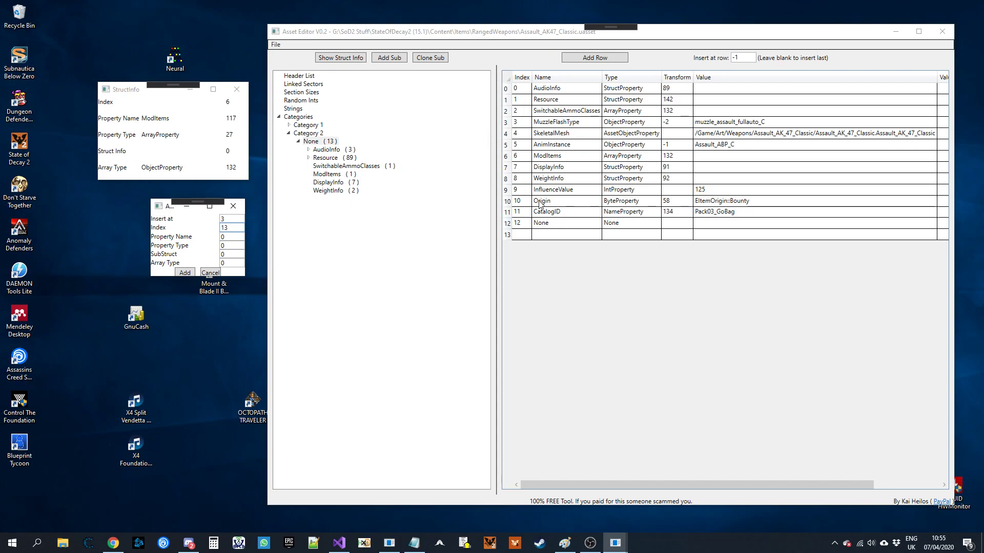
mouse_move(548, 208)
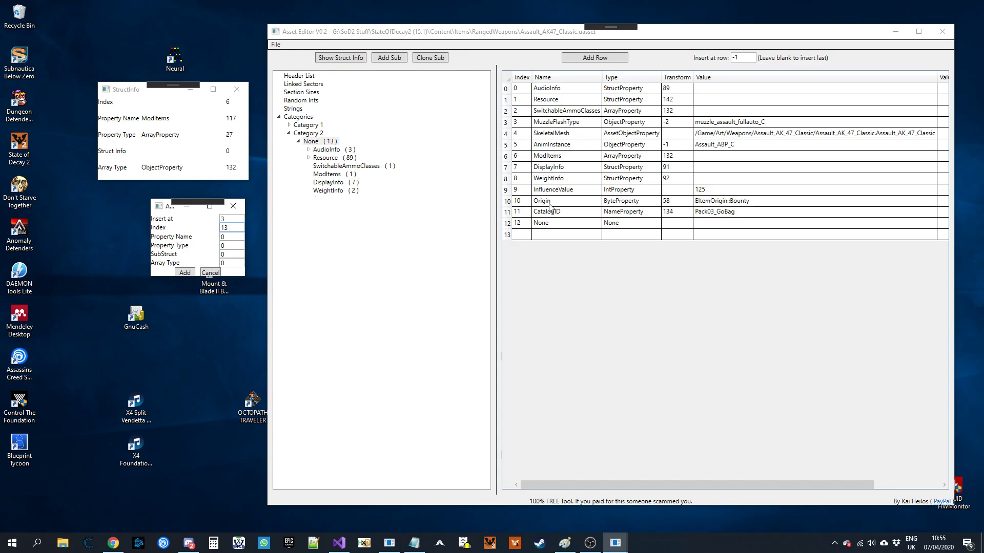
mouse_move(524, 151)
text(117)
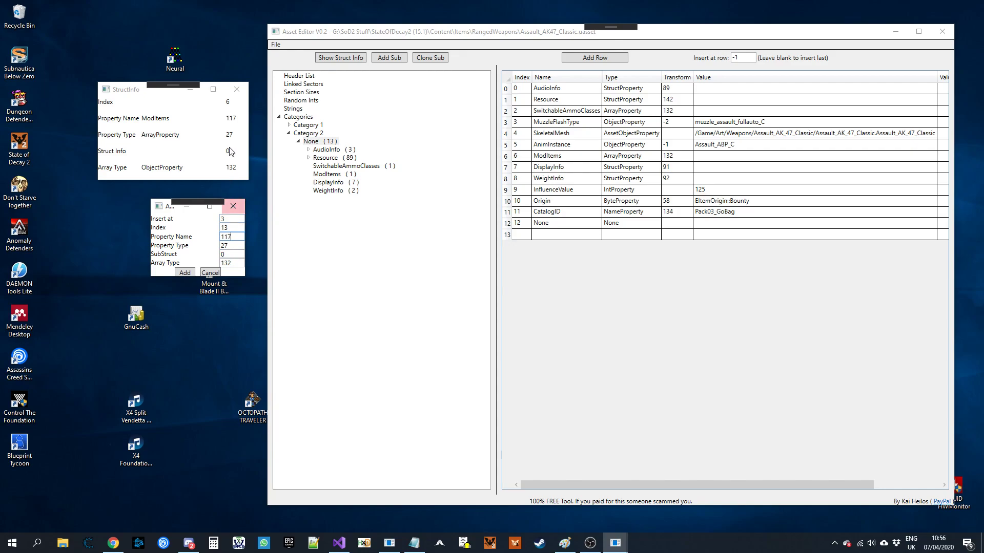
mouse_move(176, 125)
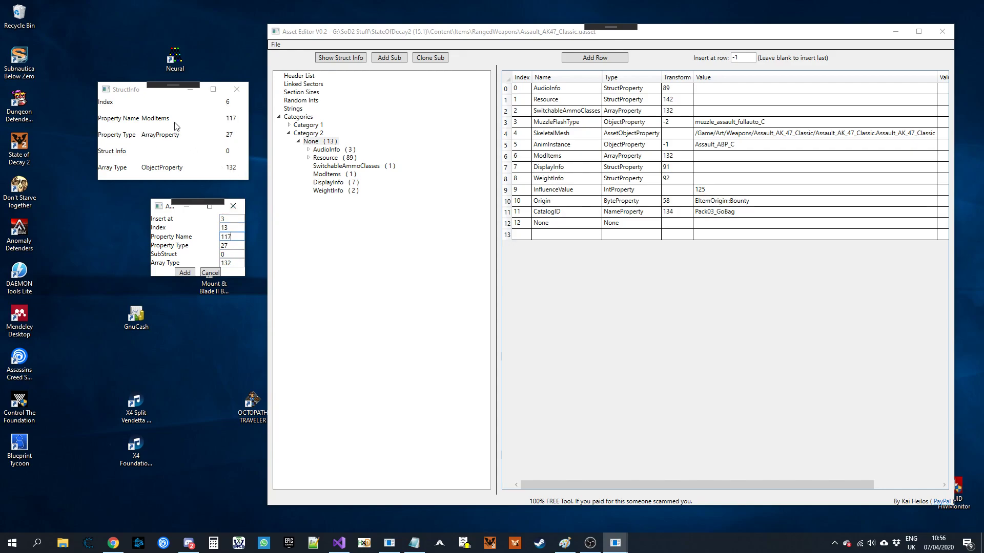
click(298, 75)
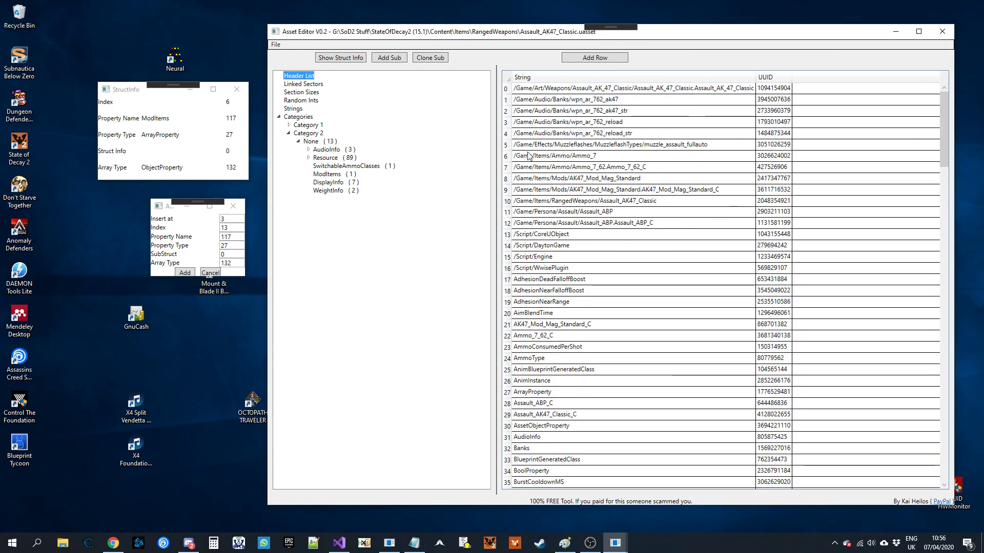
scroll(down, 3)
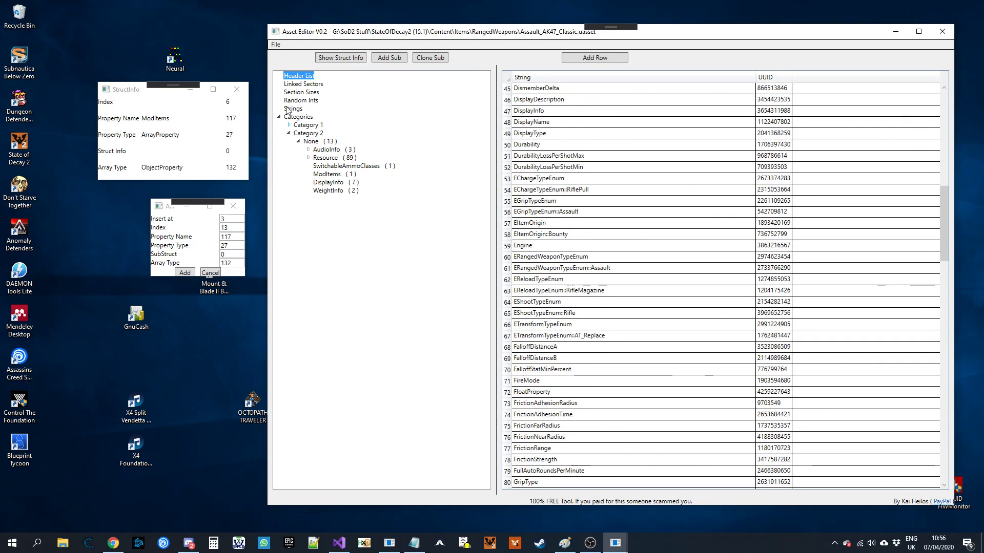
scroll(down, 3)
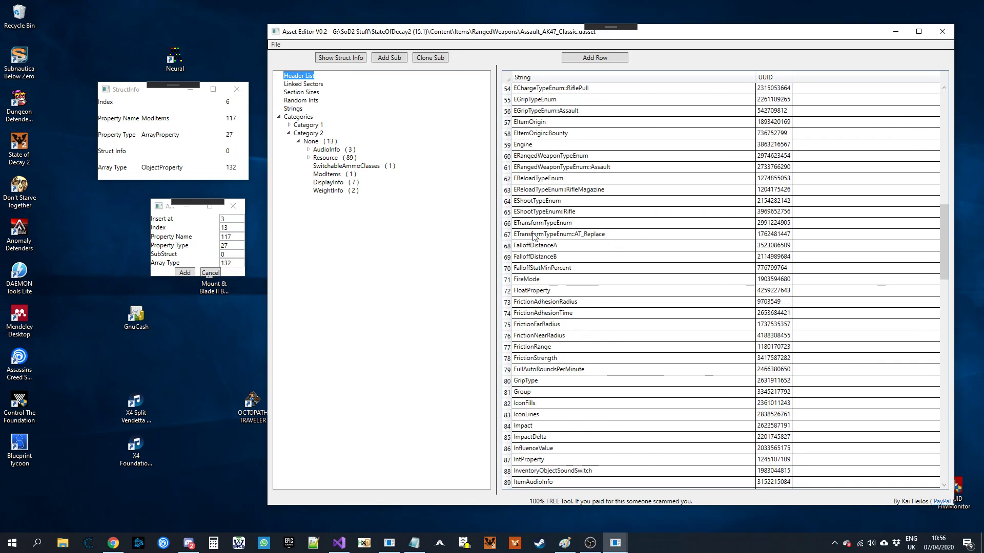
scroll(down, 3)
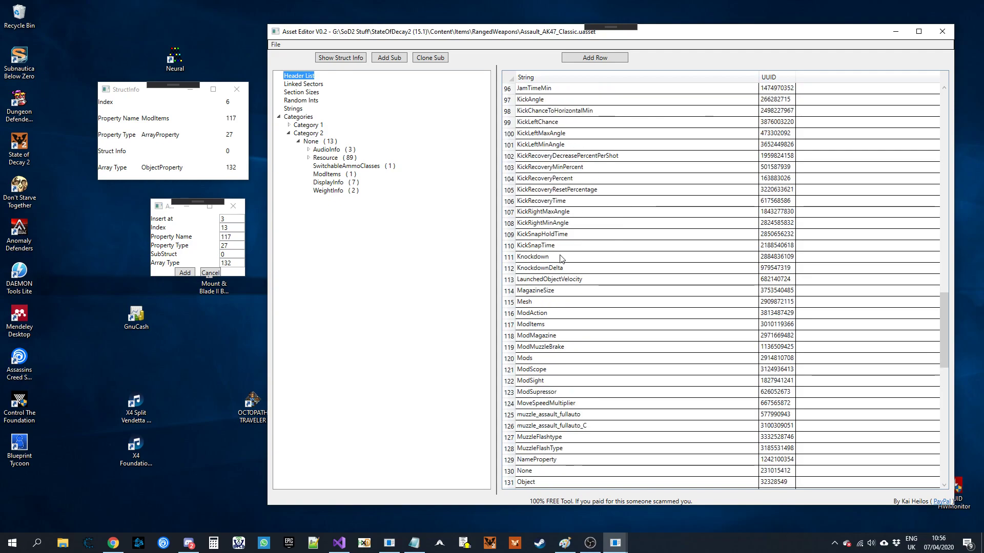
scroll(up, 3)
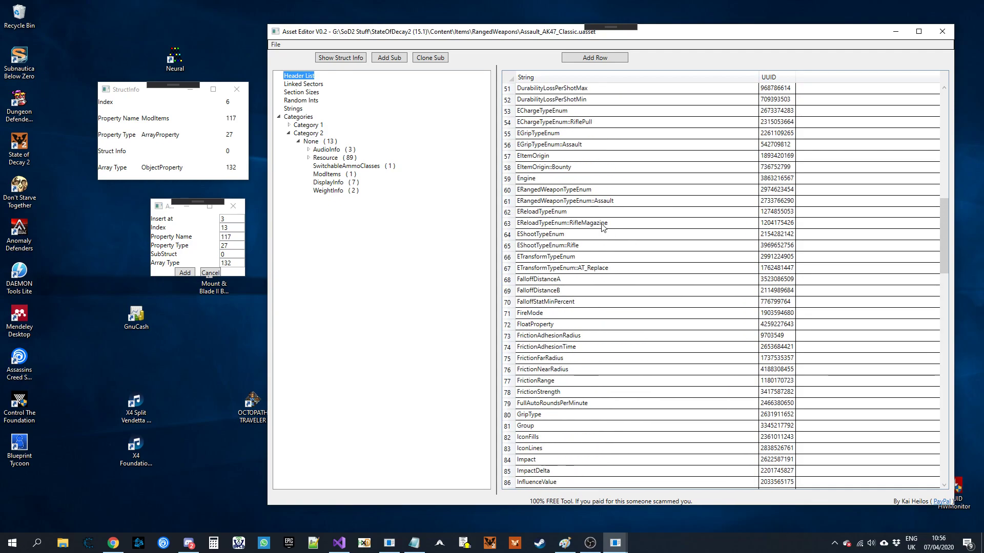
scroll(down, 3)
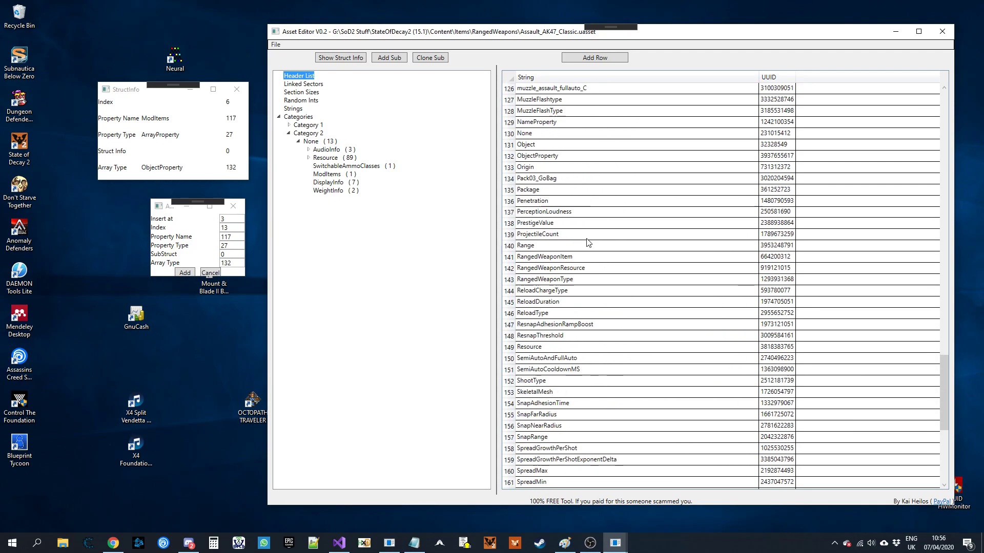
scroll(up, 3)
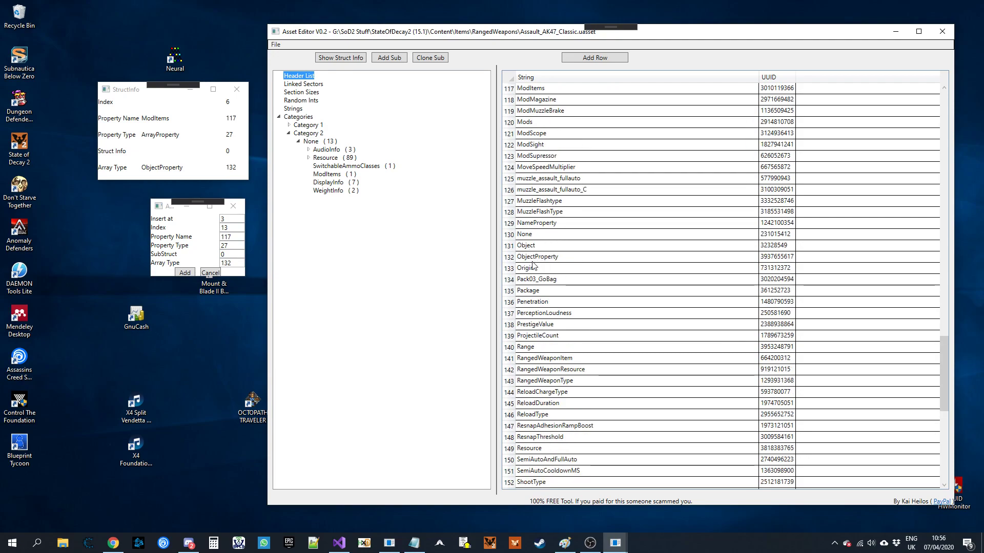
click(564, 256)
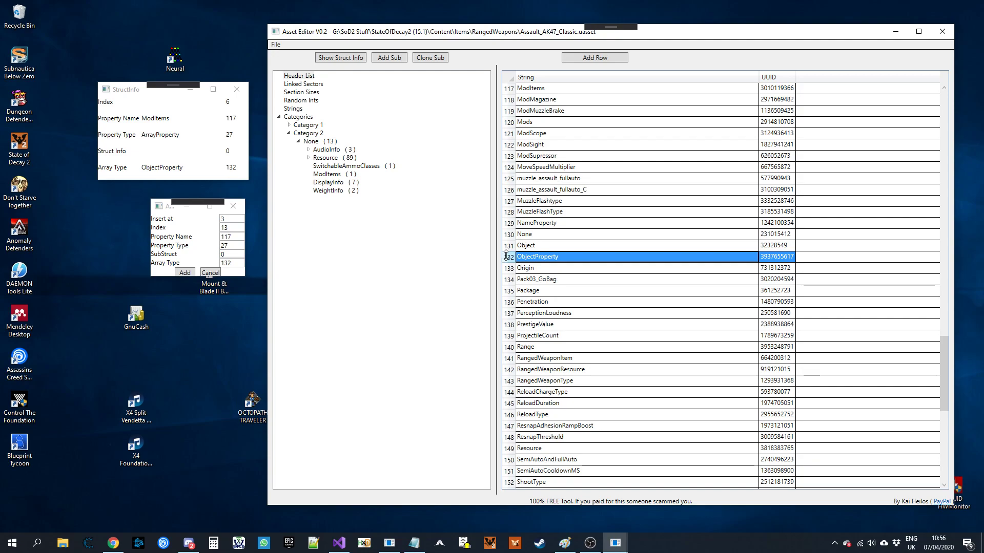
mouse_move(499, 271)
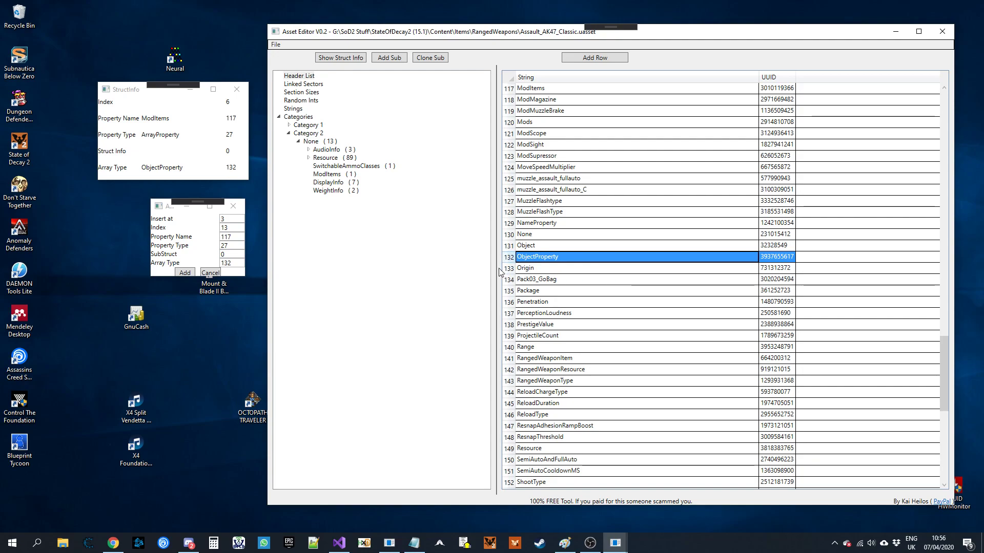
mouse_move(577, 283)
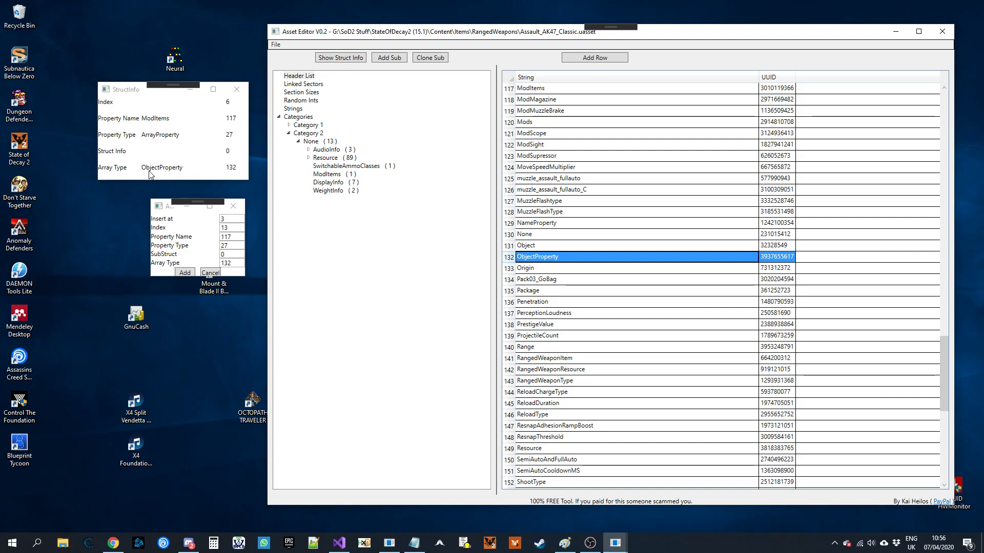
mouse_move(141, 166)
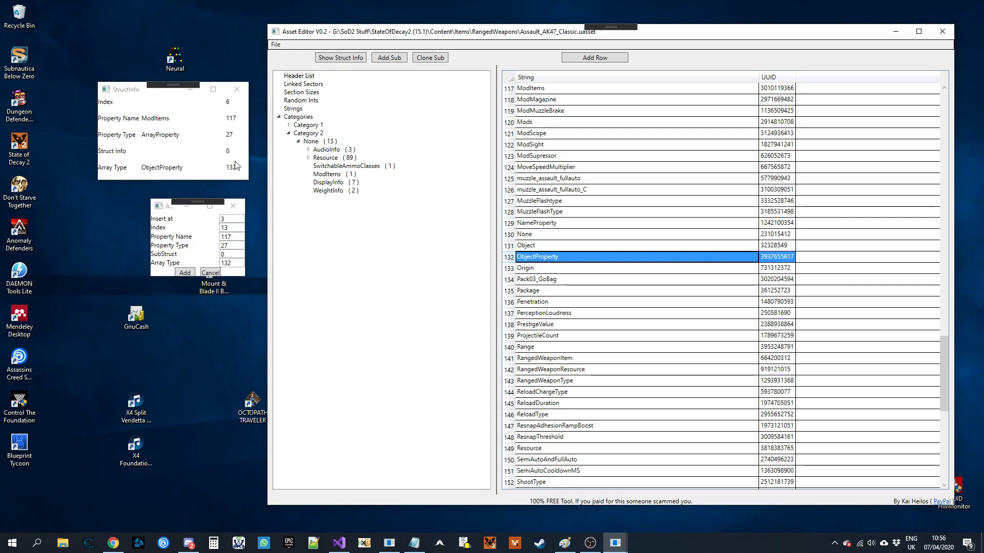
scroll(up, 3)
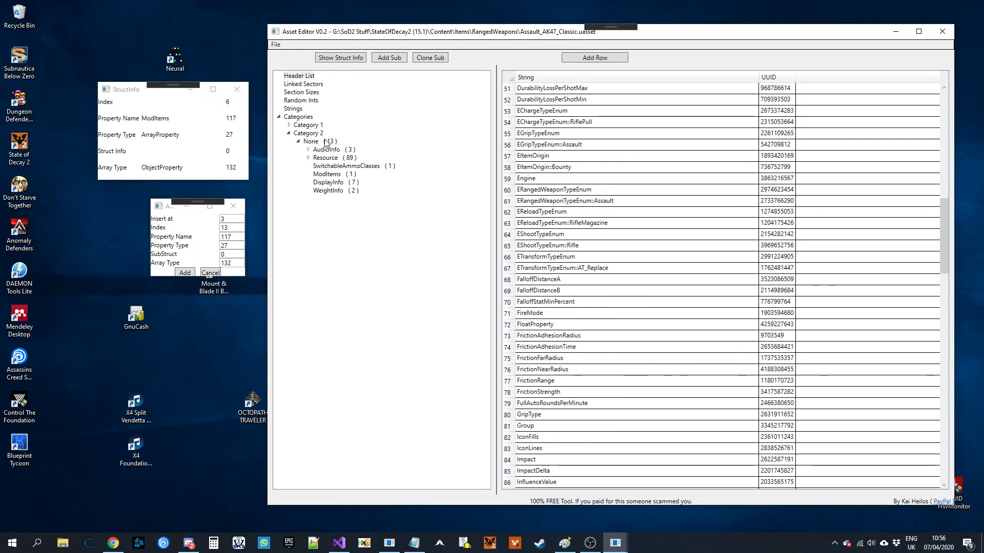
click(316, 141)
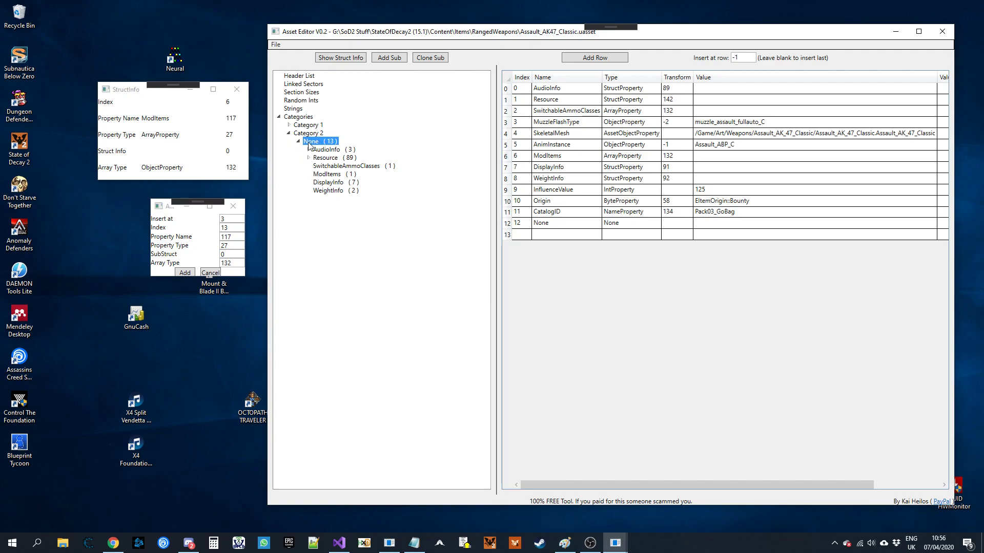
Add the second, empty ModItems sub-structure under Category 2's None group
click(183, 273)
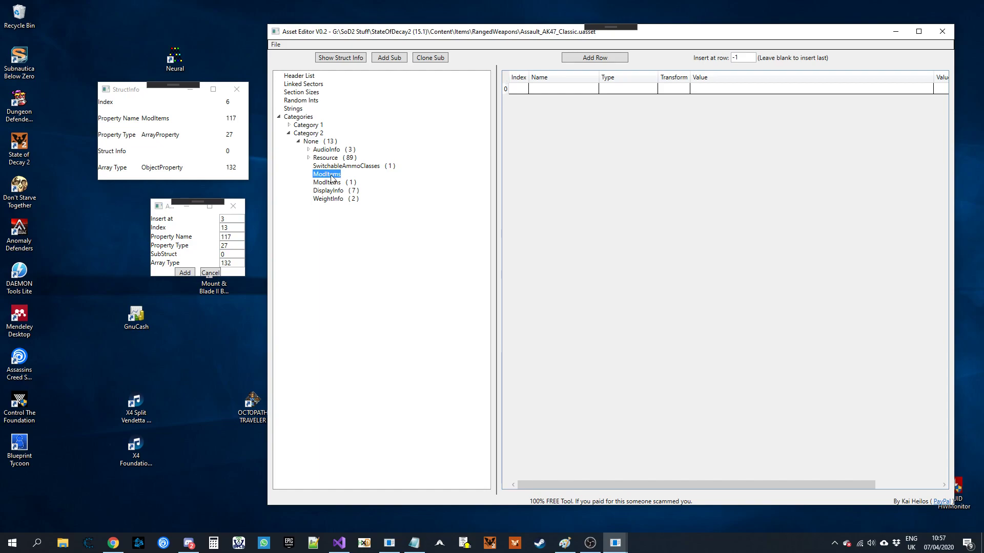
Add a row named 117 to the new ModItems sub-structure matching the AK47_Mod_Mag_Standard_C entry, then verify it
click(336, 183)
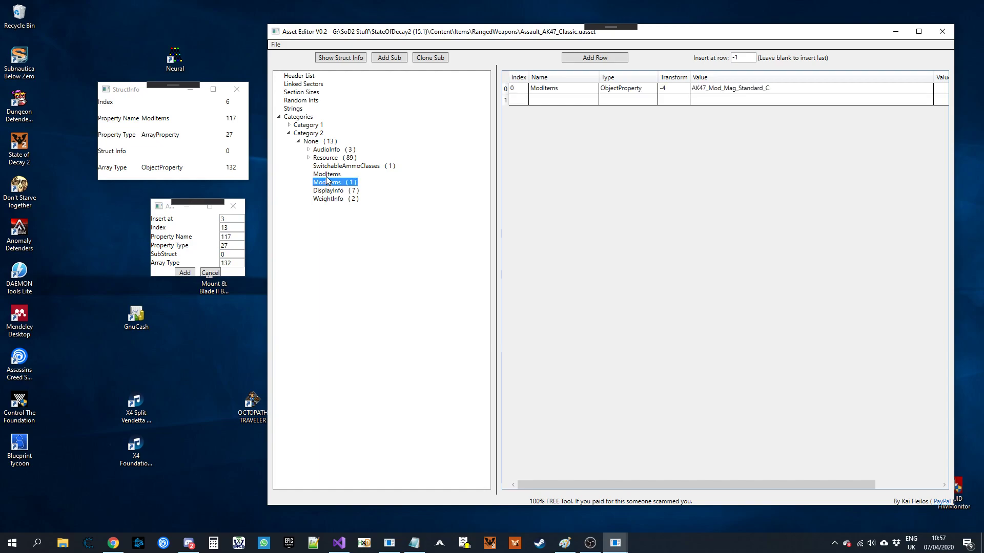
click(594, 57)
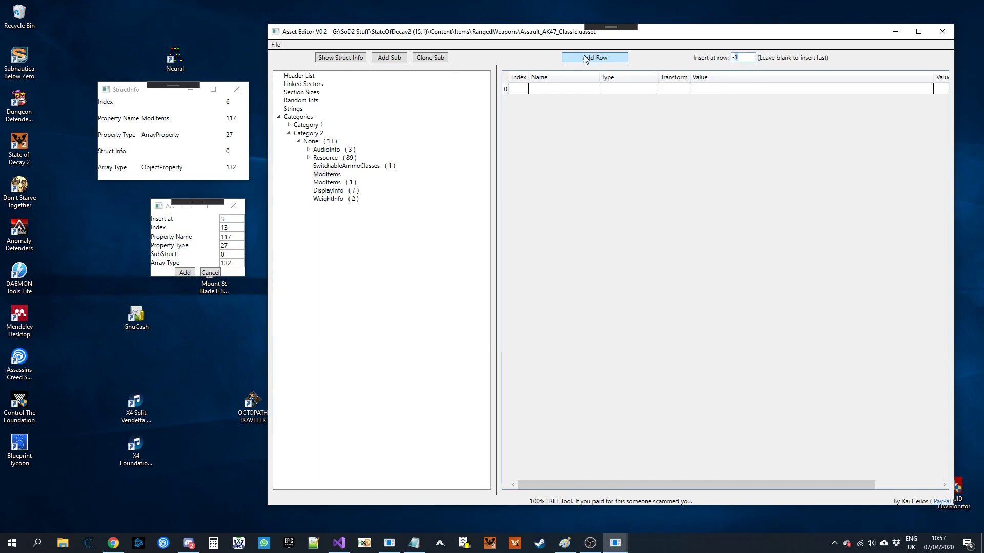
click(326, 183)
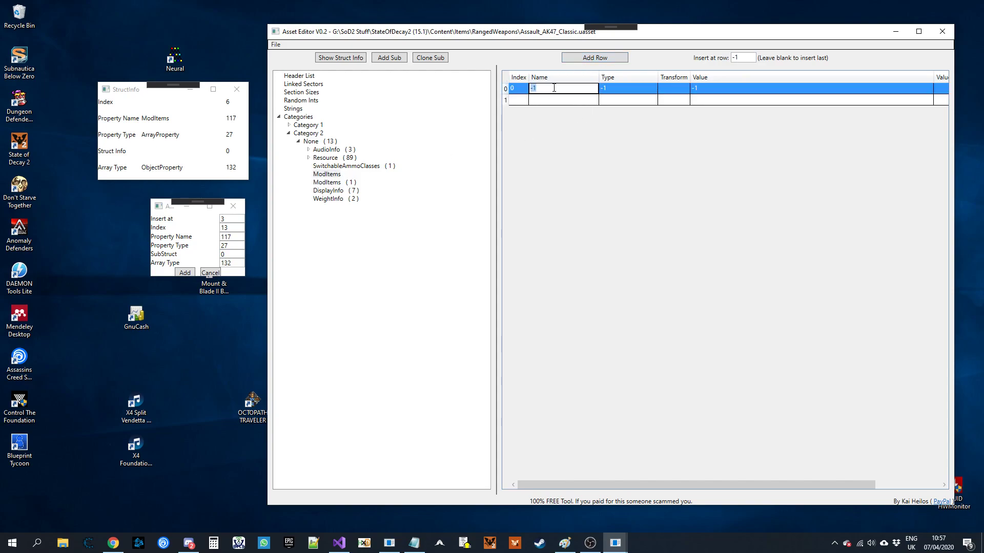
text(117)
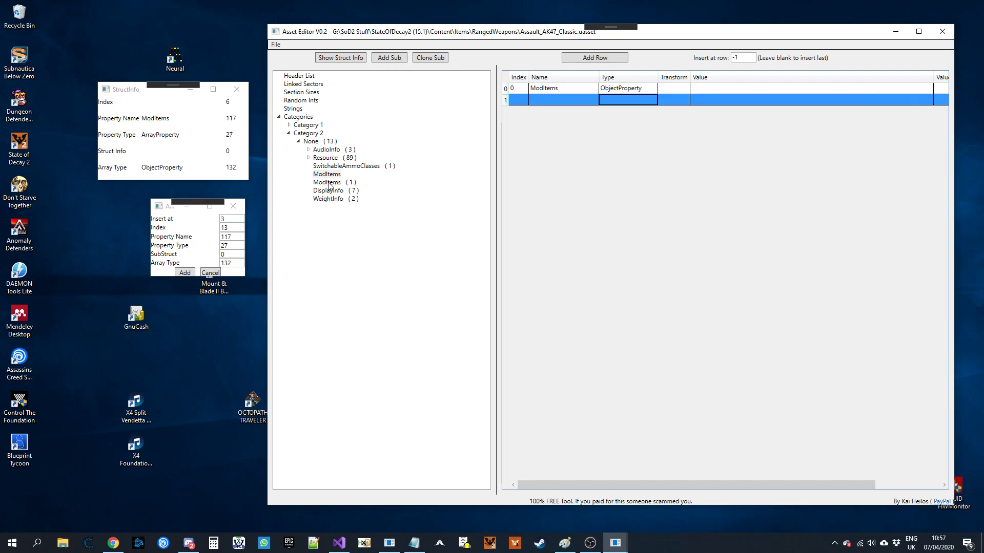
click(672, 89)
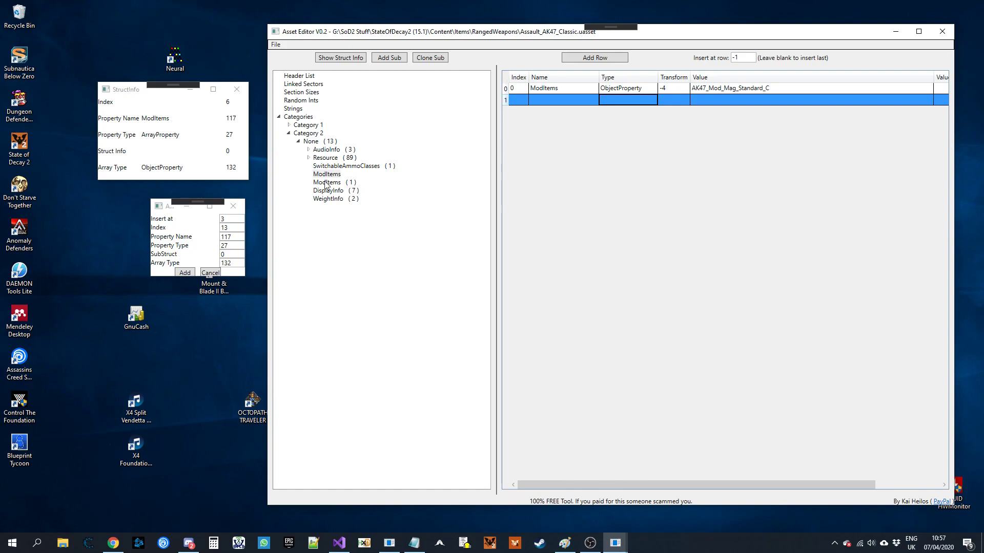
click(326, 174)
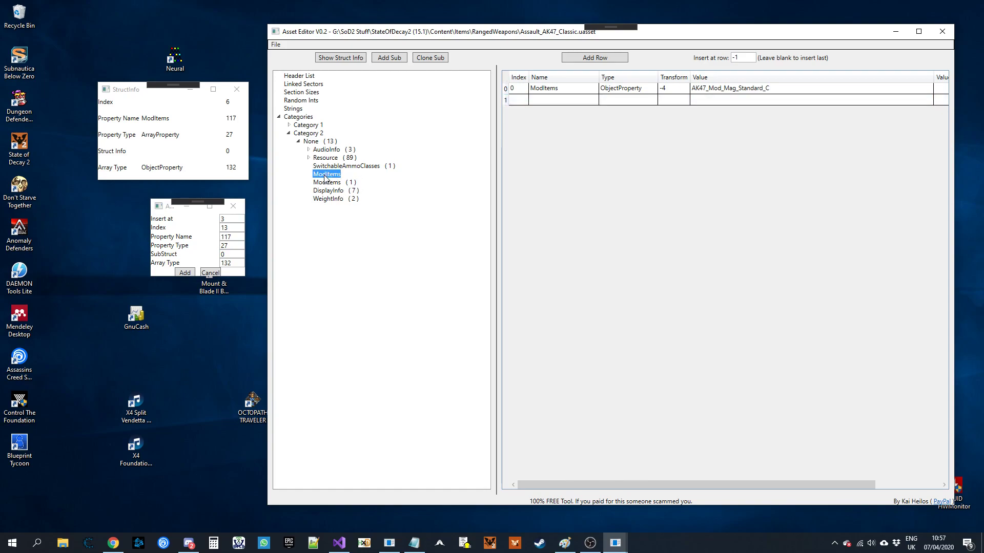
click(310, 141)
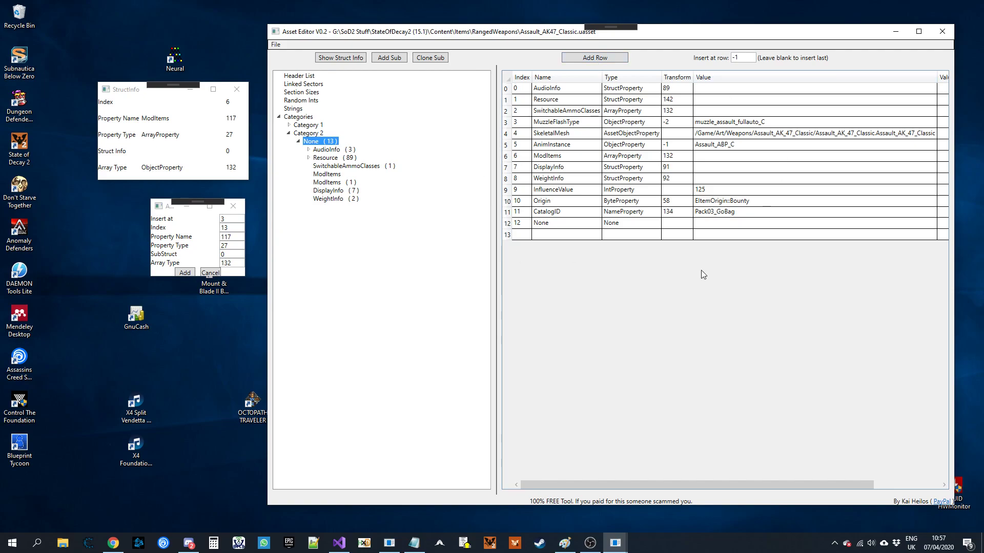
mouse_move(668, 203)
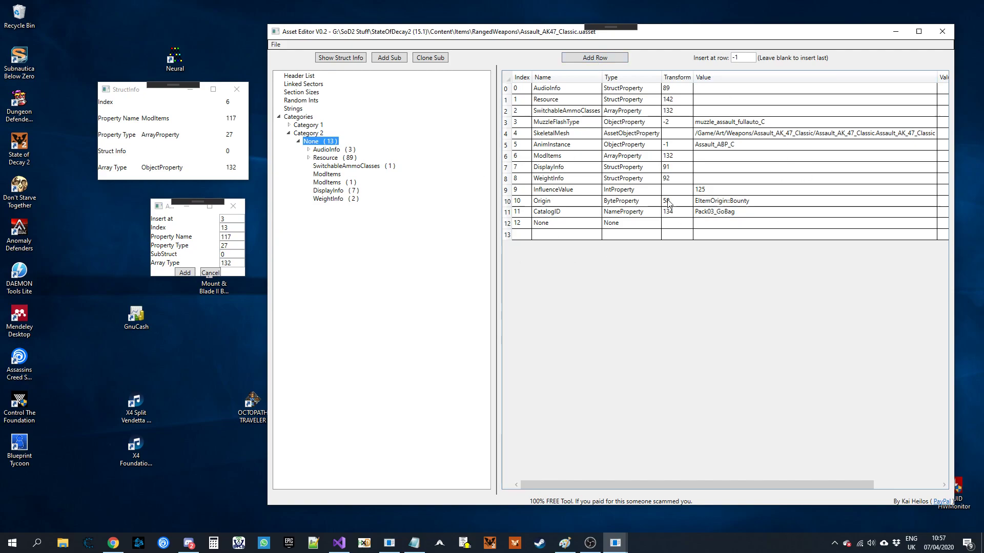
mouse_move(568, 166)
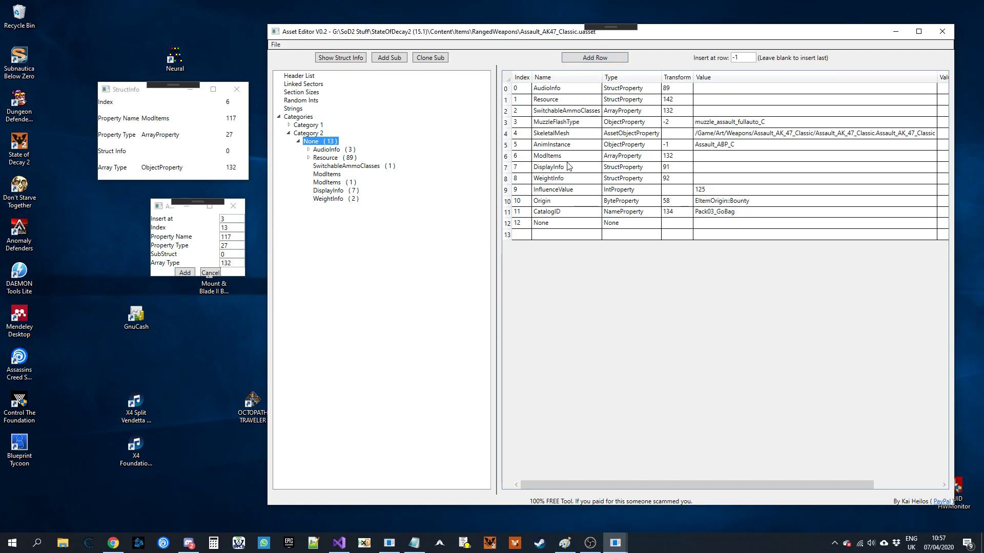
mouse_move(736, 44)
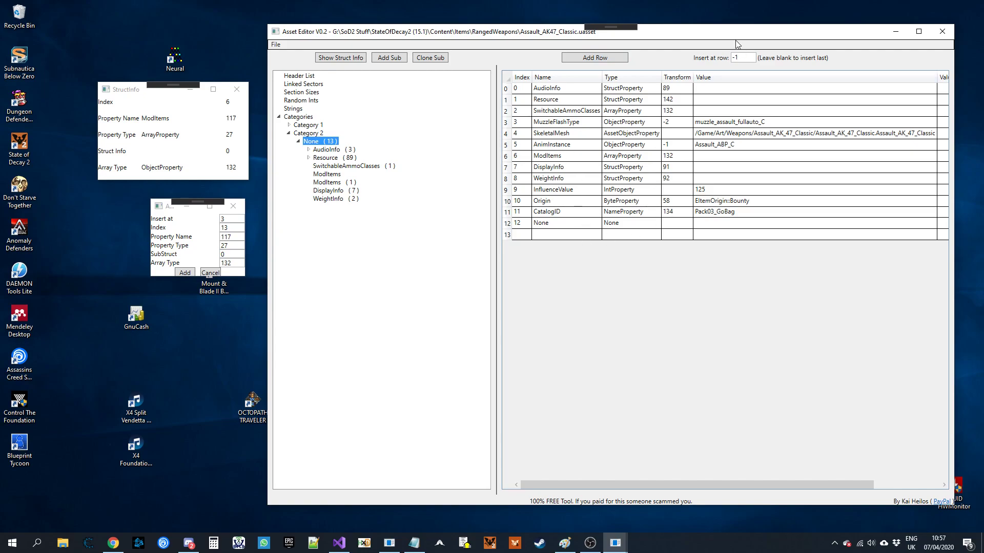
Insert a ModItems ArrayProperty row with transform 132 at position 6 above the original, and close the Add Sub dialog
click(742, 57)
text(6)
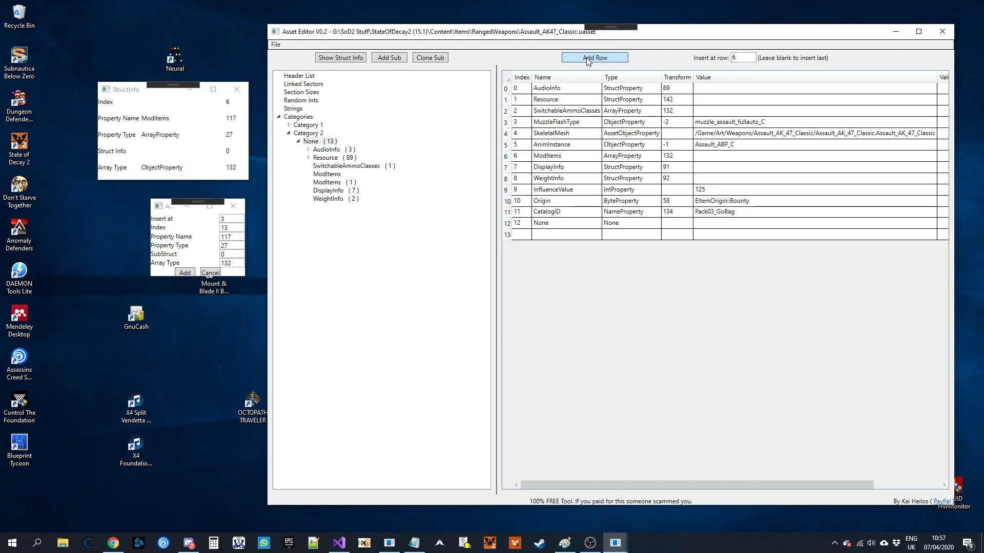
click(593, 58)
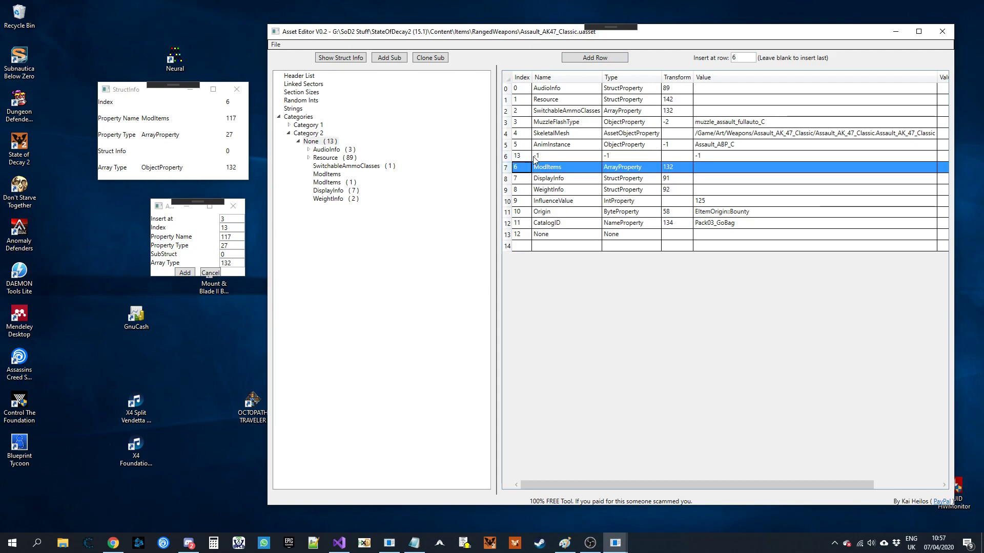
click(565, 156)
text(ModItems)
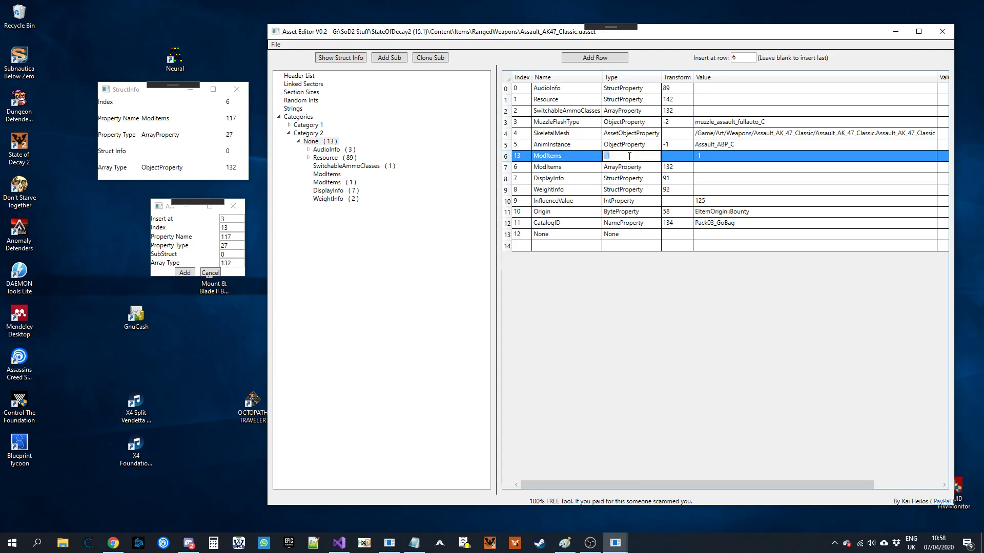
text(132)
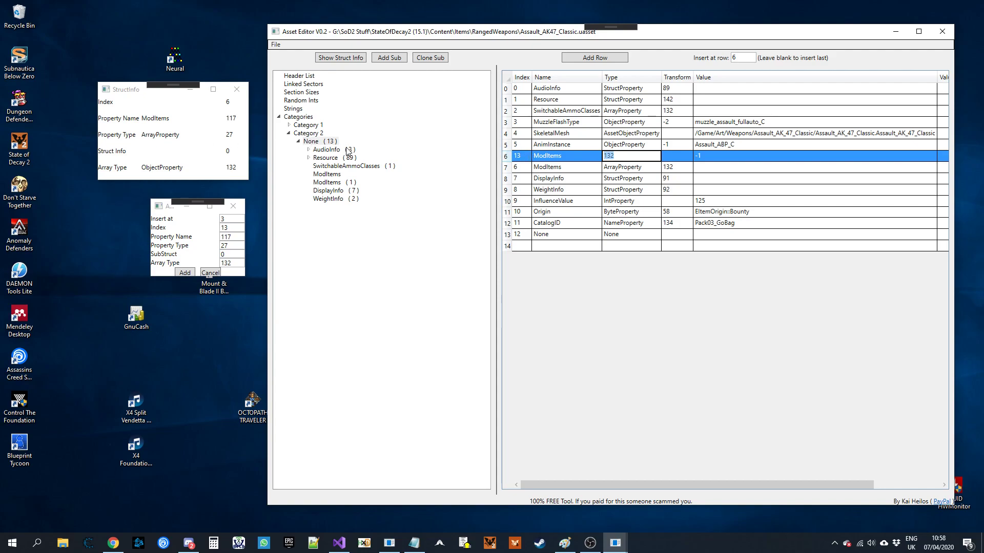
click(627, 156)
text(1)
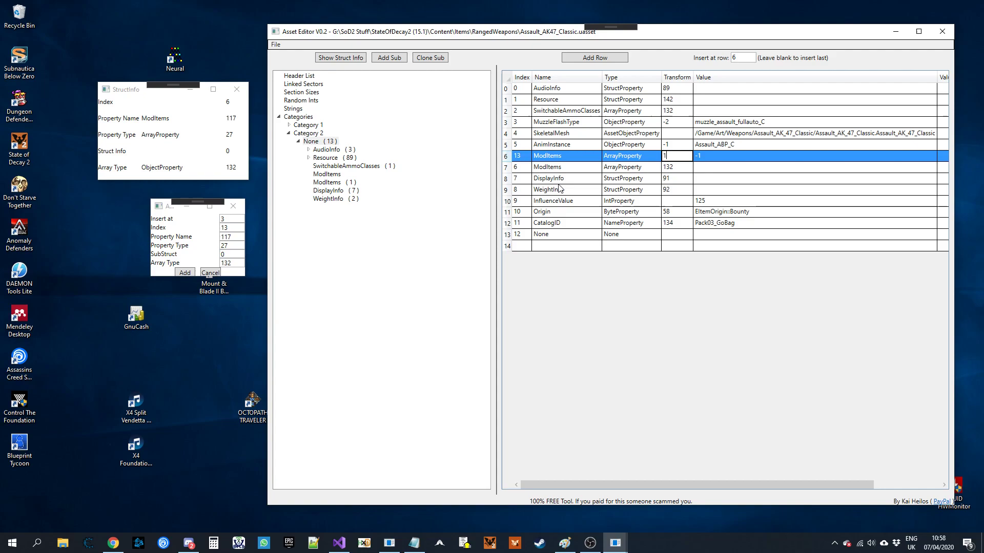
click(565, 167)
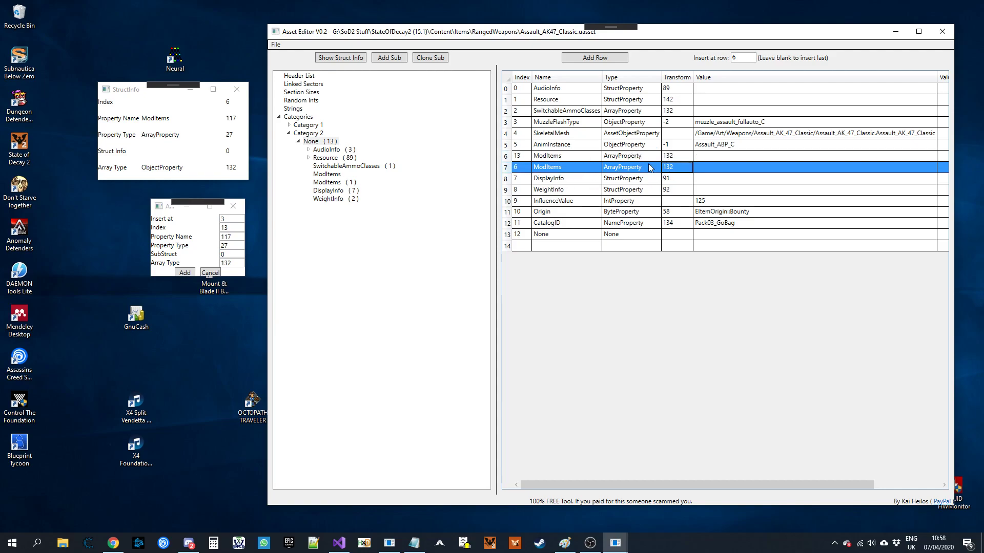
mouse_move(635, 187)
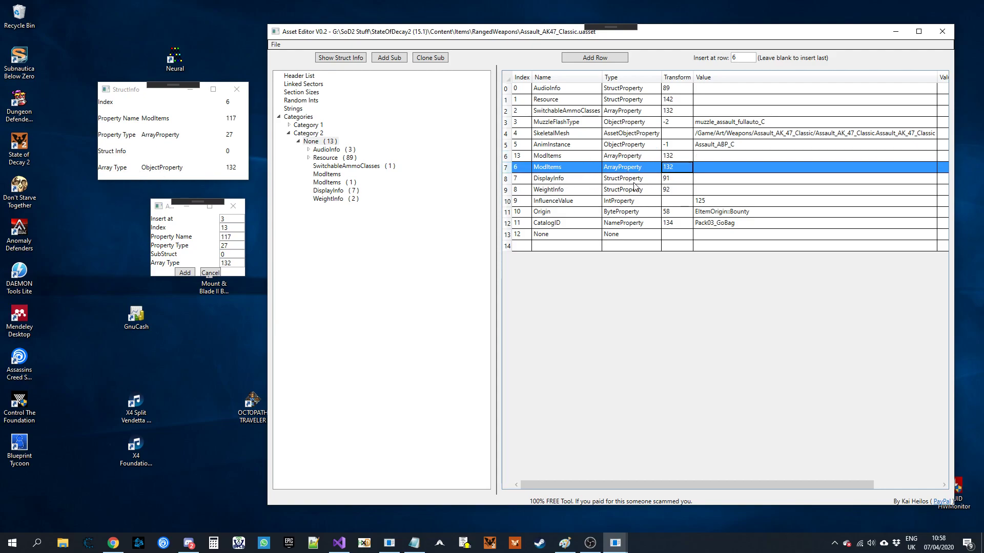
click(549, 178)
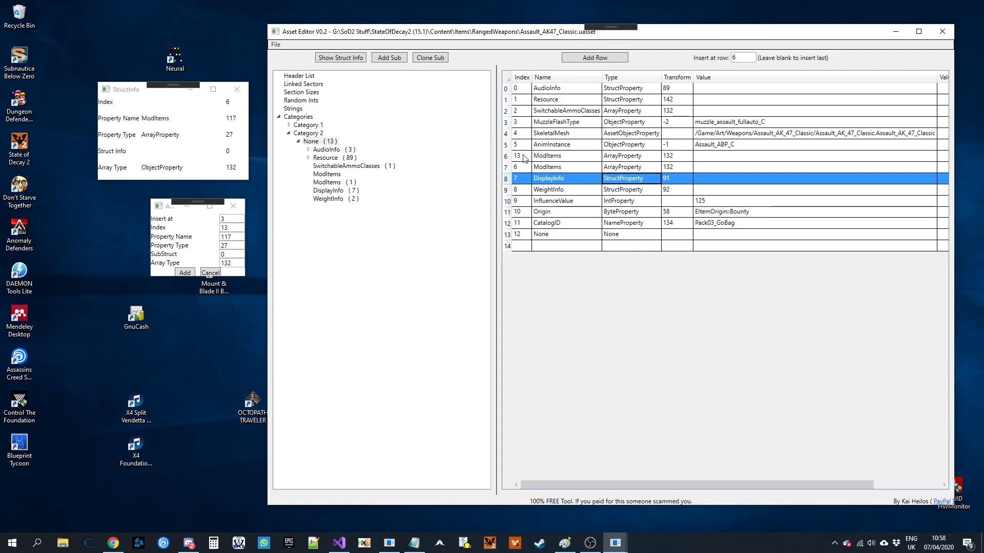
click(546, 155)
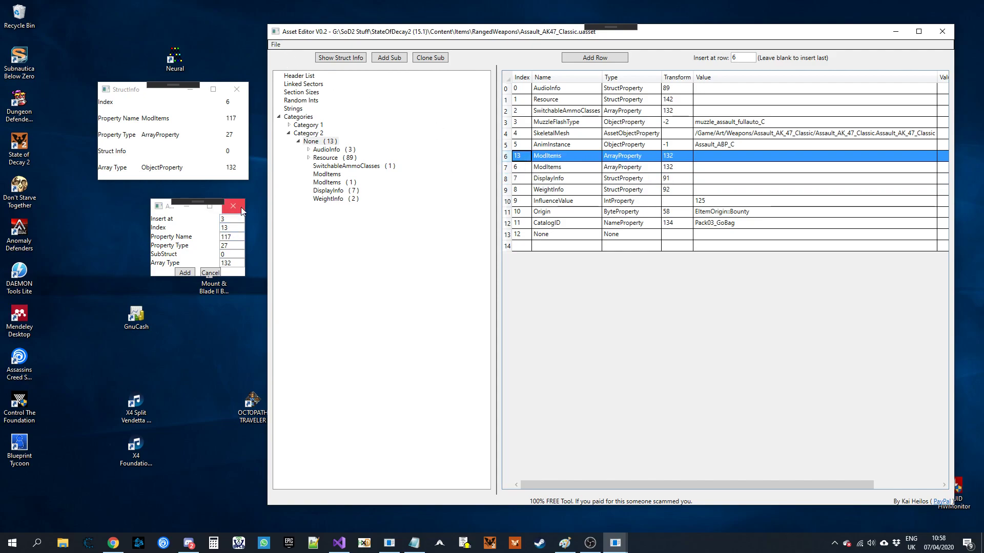
click(232, 206)
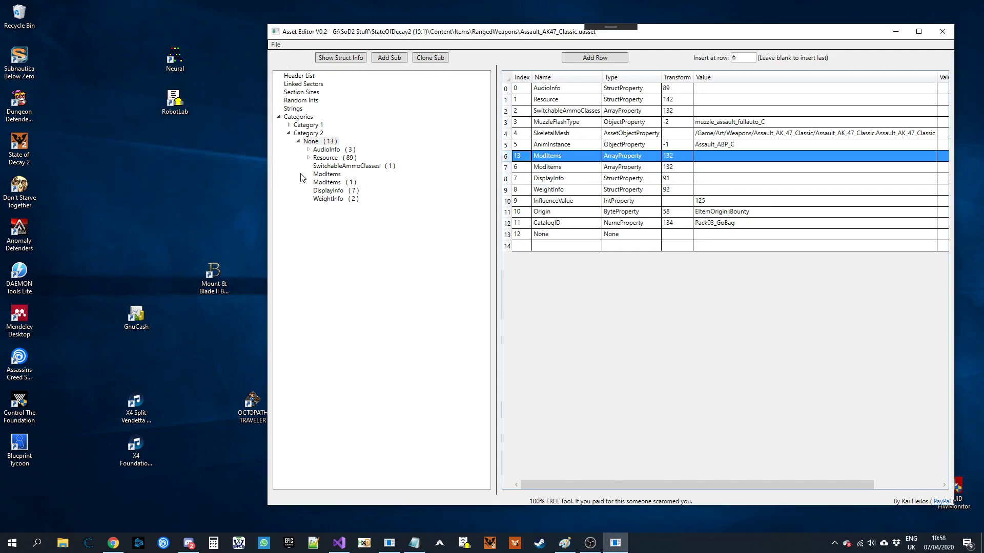
Show the new index-13 ModItems entry's struct info (ArrayProperty of ObjectProperty) and return to the None list
click(341, 58)
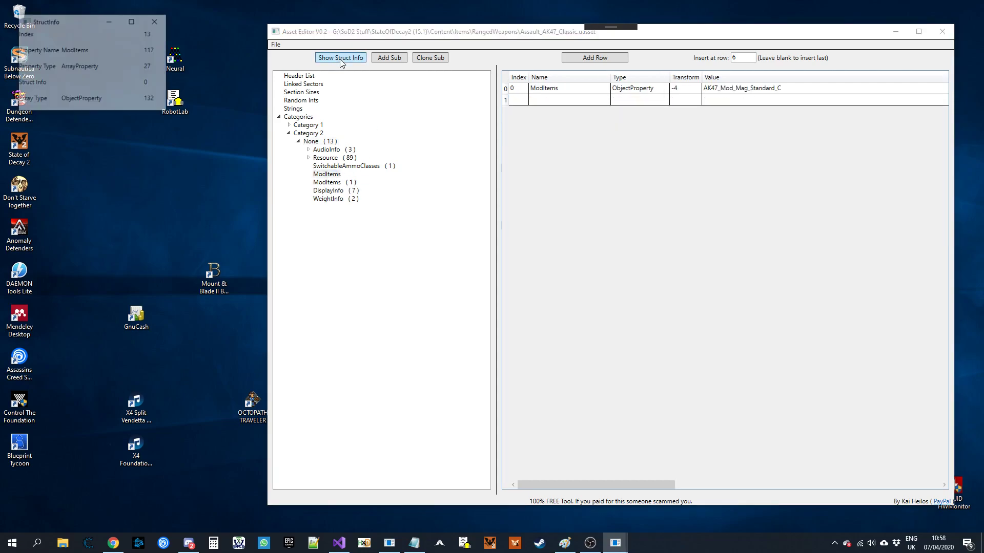
drag(47, 22, 112, 137)
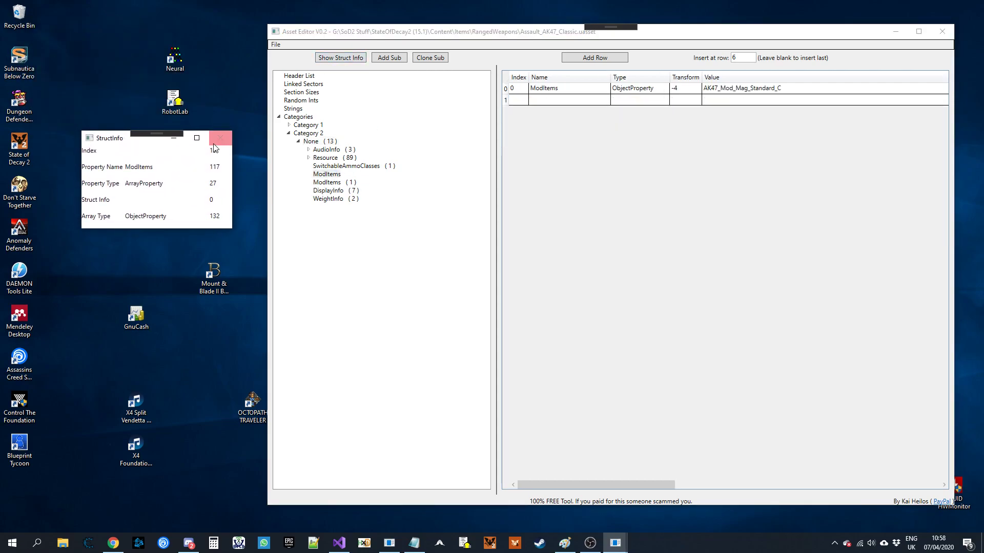
click(320, 141)
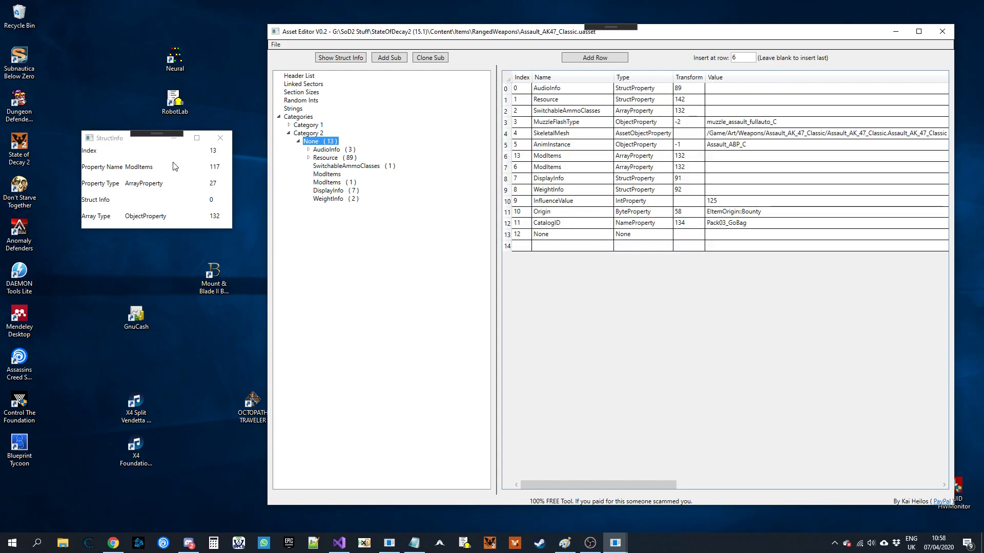
mouse_move(215, 158)
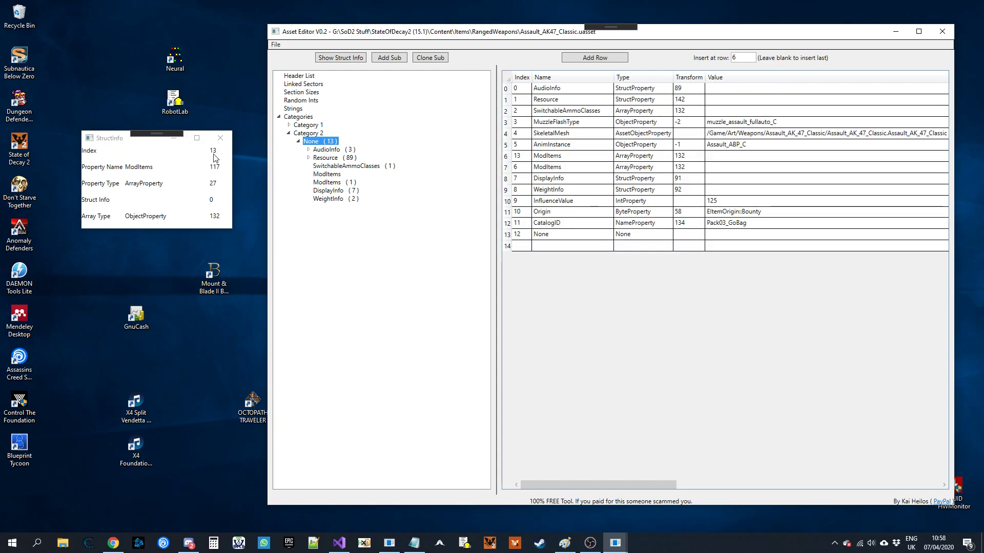
mouse_move(419, 181)
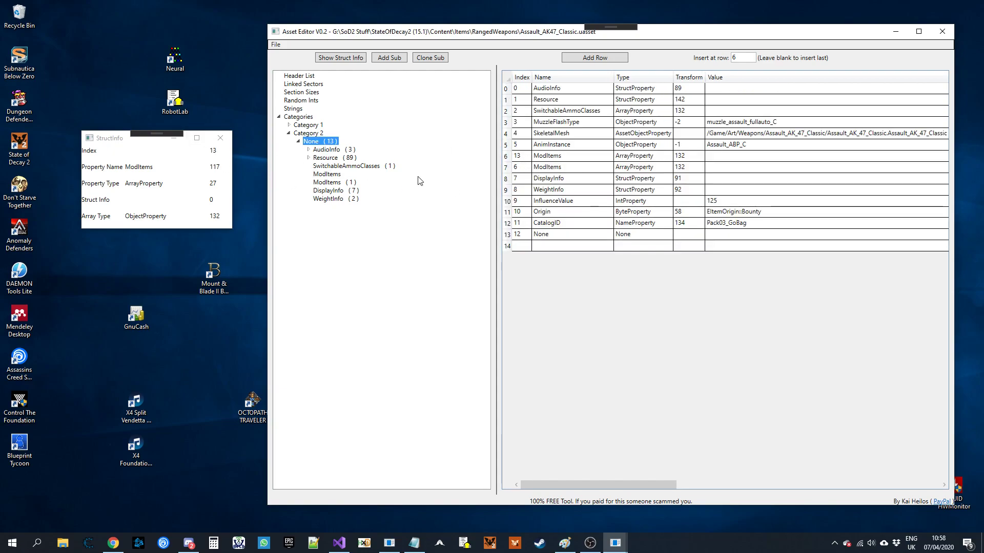
click(274, 44)
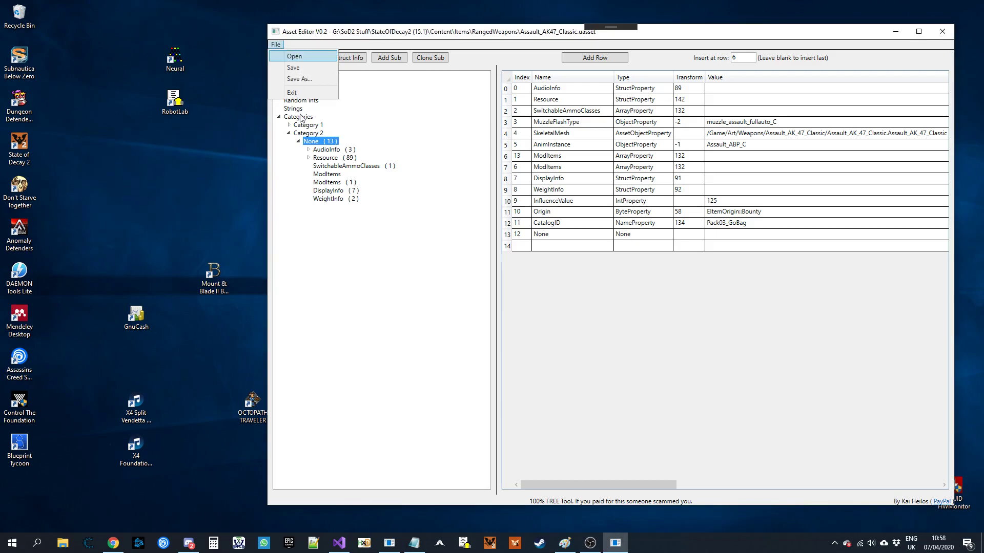
Save the edited asset as a new file in the RangedWeapons folder via Save As
click(301, 79)
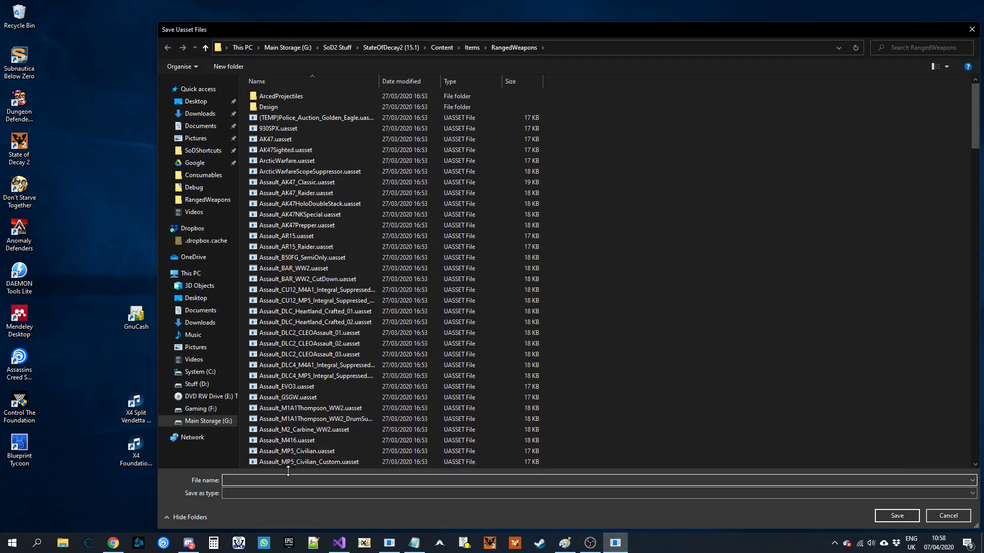
text(test)
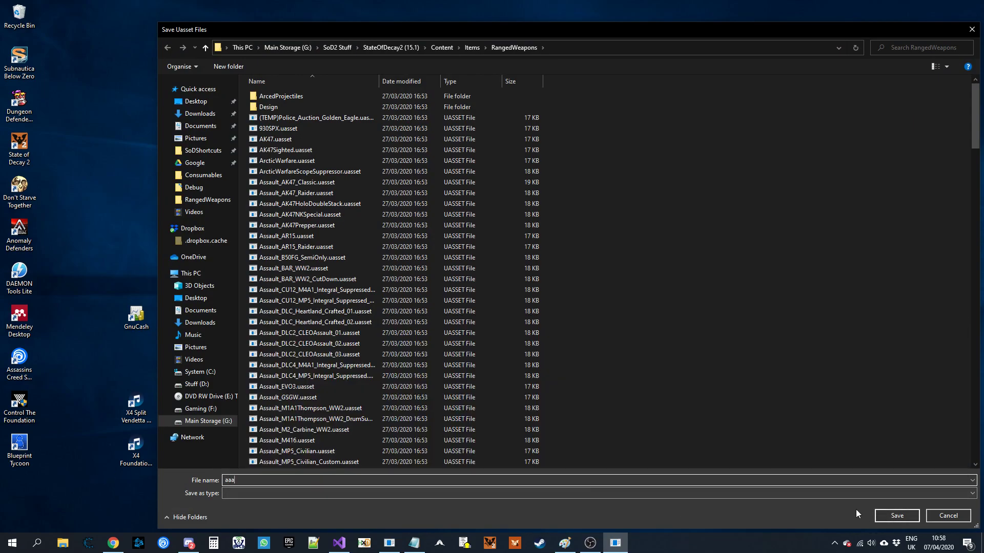
click(896, 515)
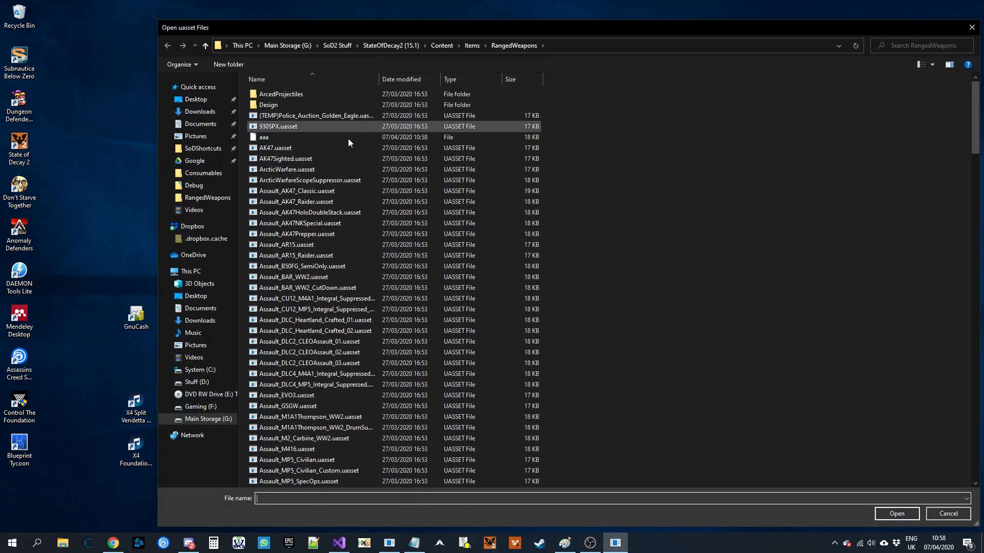
Reopen the saved aaa file and check its ModItems sub-structure row and Resource properties
double_click(265, 137)
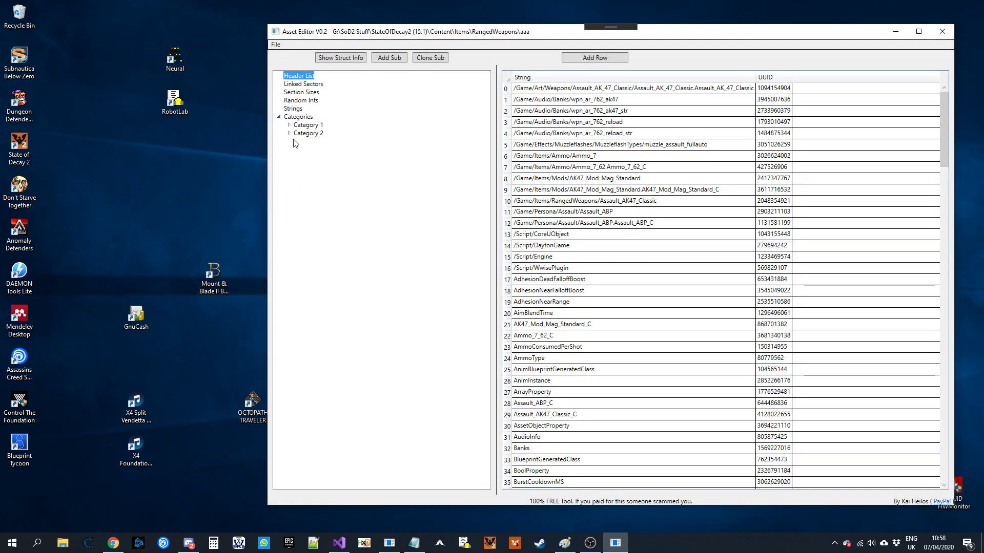
click(327, 174)
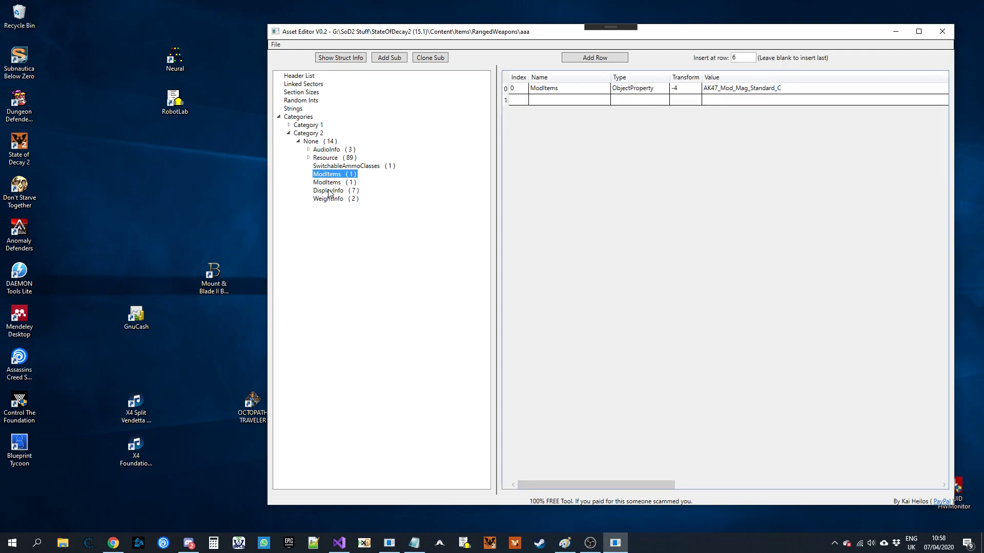
click(326, 158)
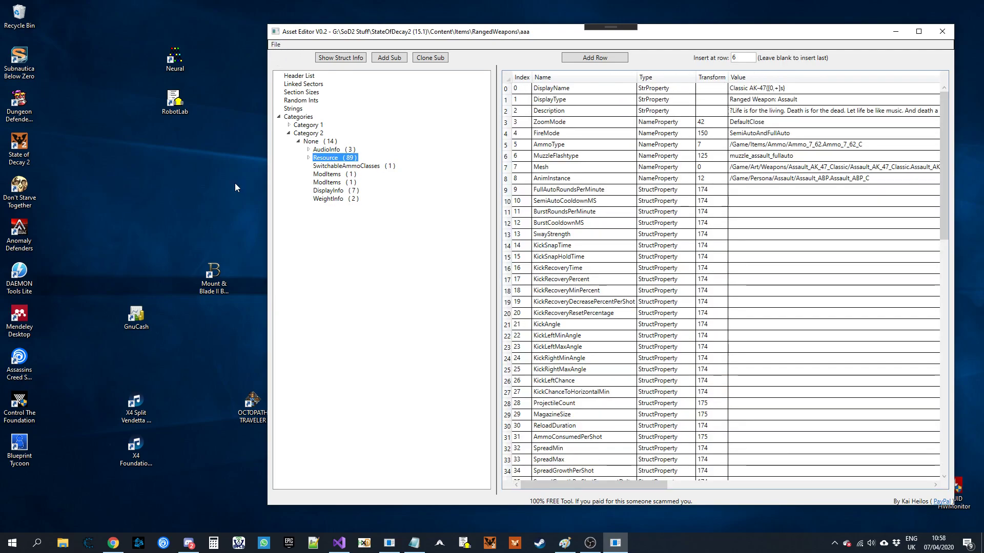